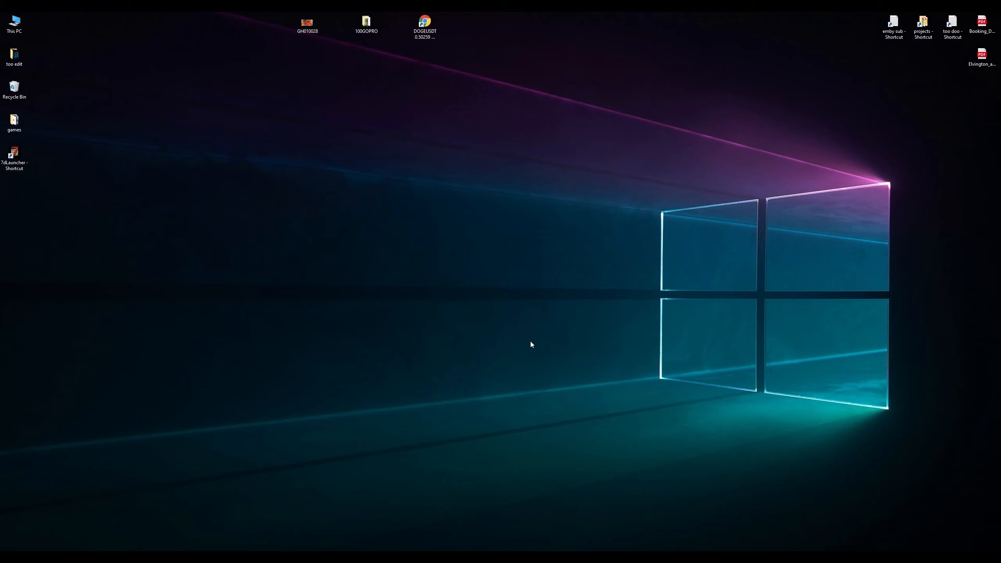
pyautogui.moveTo(533, 375)
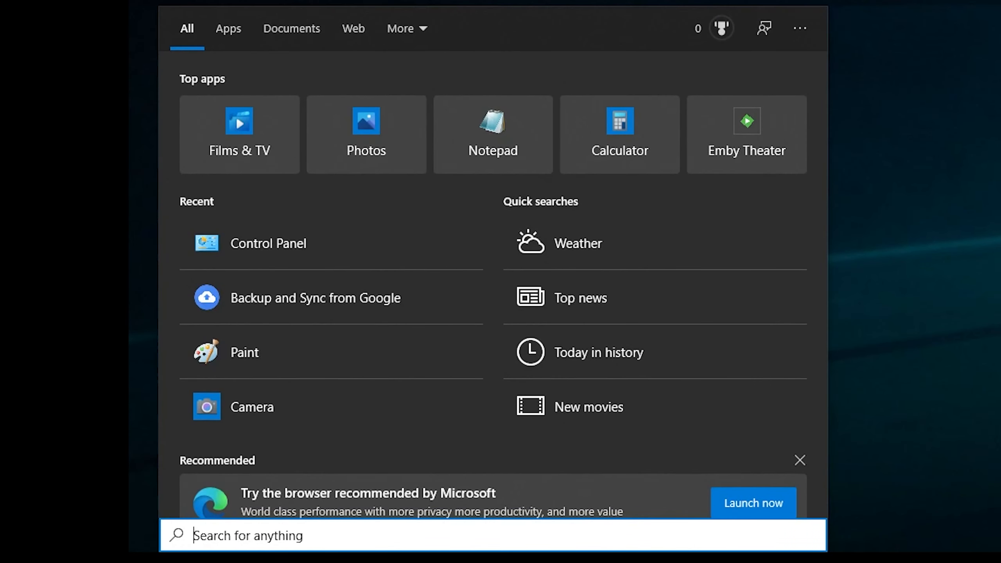
# Search Windows for 'sound' to reach the Control Panel.
pyautogui.write('sound')
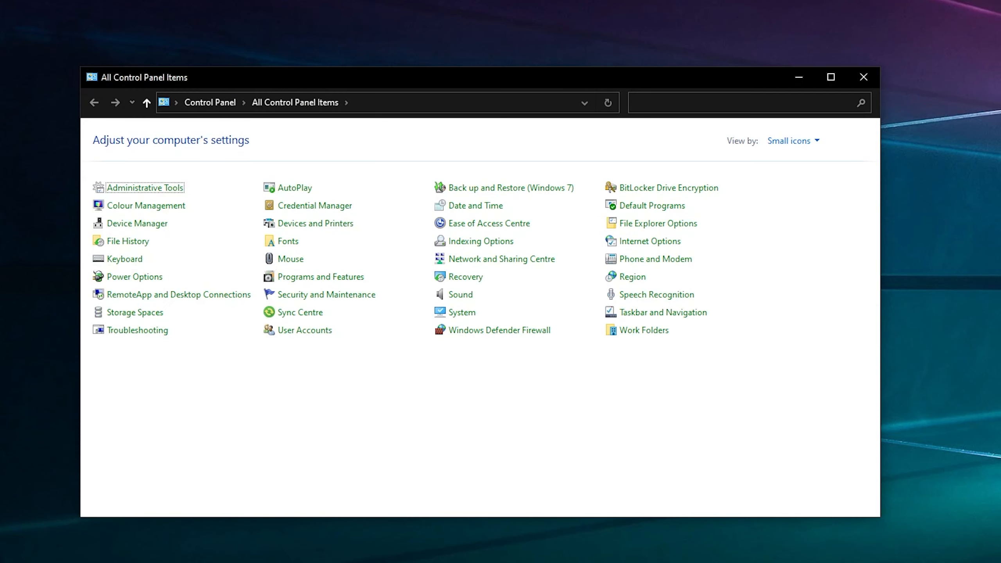
pyautogui.moveTo(625, 84)
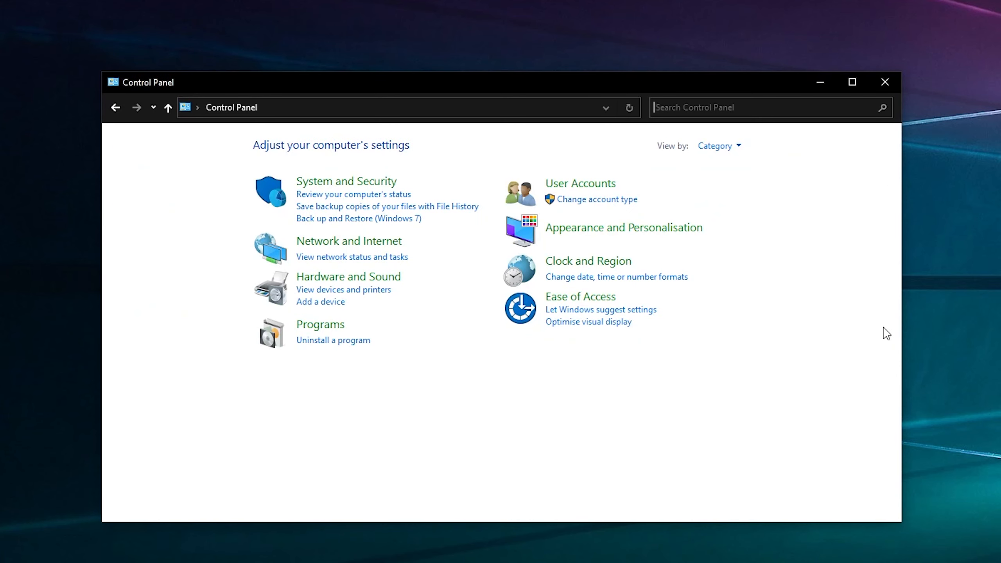
pyautogui.moveTo(731, 158)
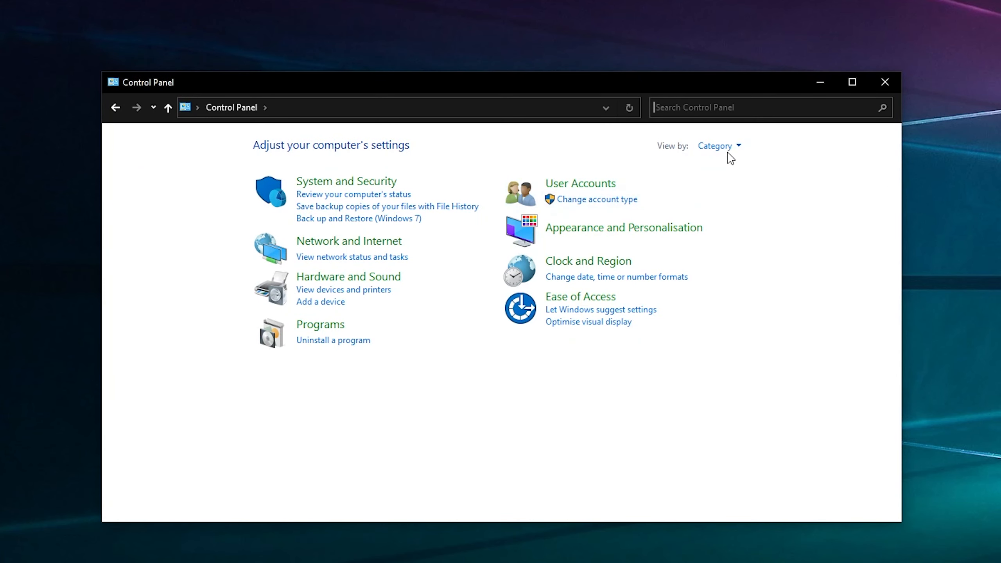
# View Control Panel items as Small icons and open the Sound dialog.
pyautogui.click(718, 145)
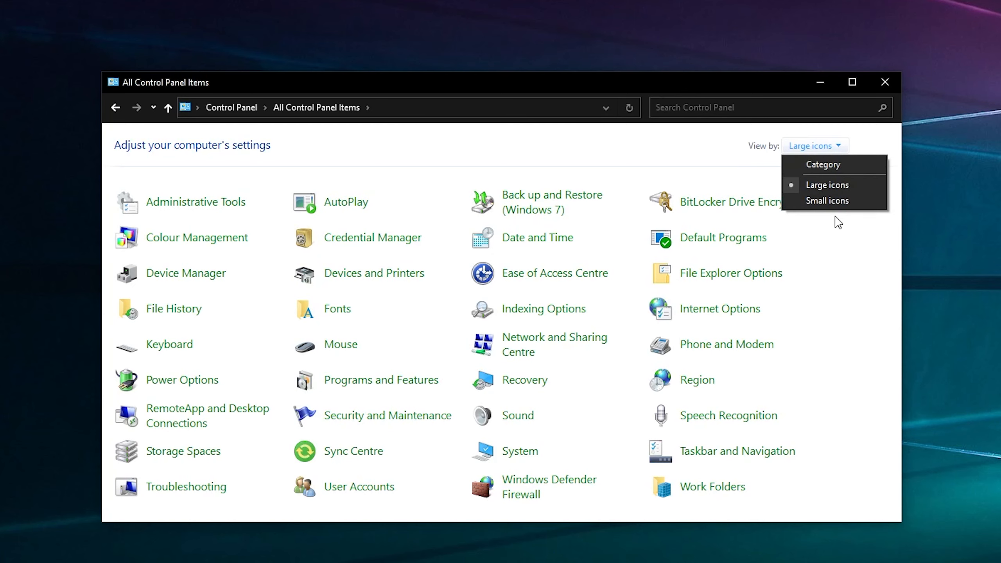
pyautogui.click(827, 201)
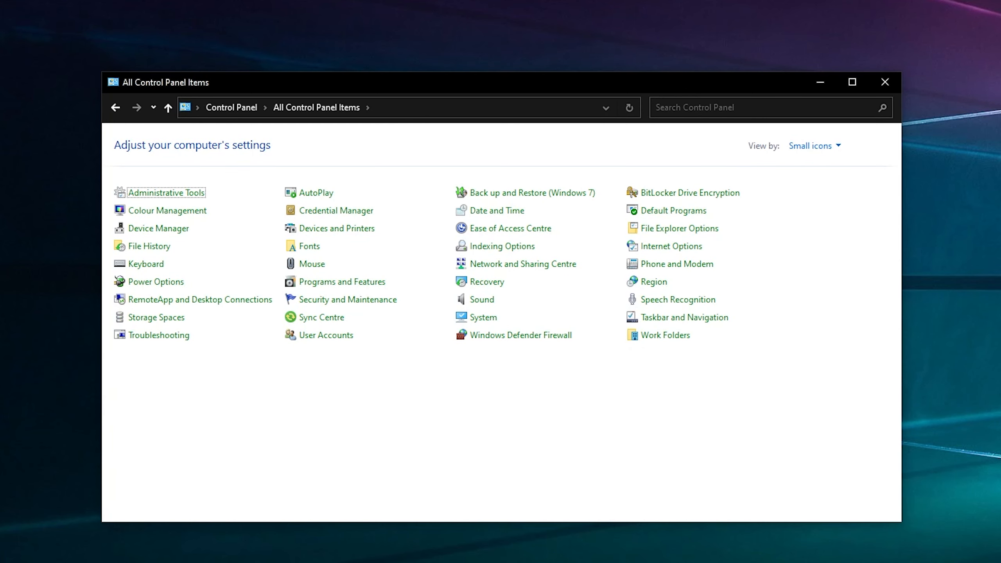
pyautogui.moveTo(480, 300)
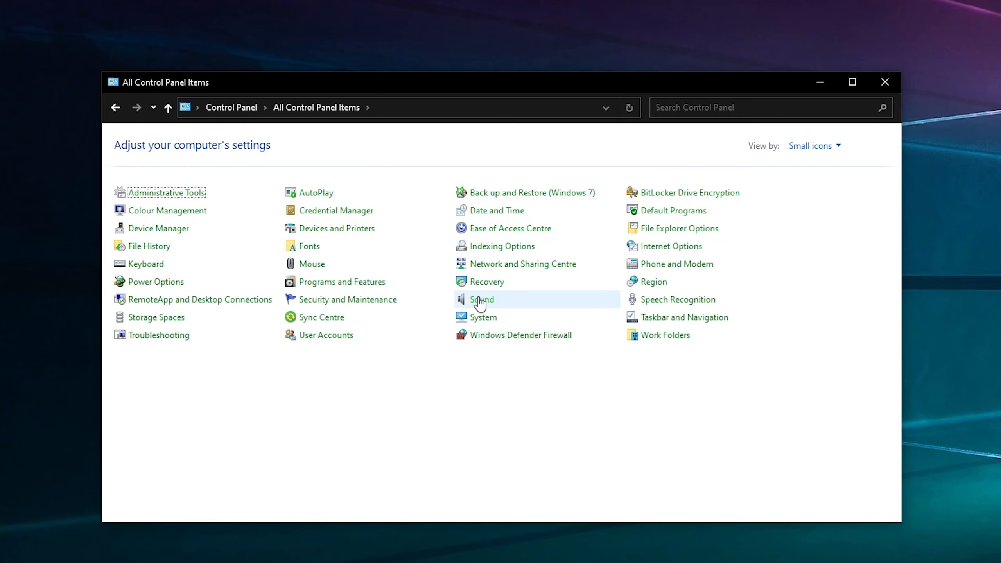
pyautogui.moveTo(476, 304)
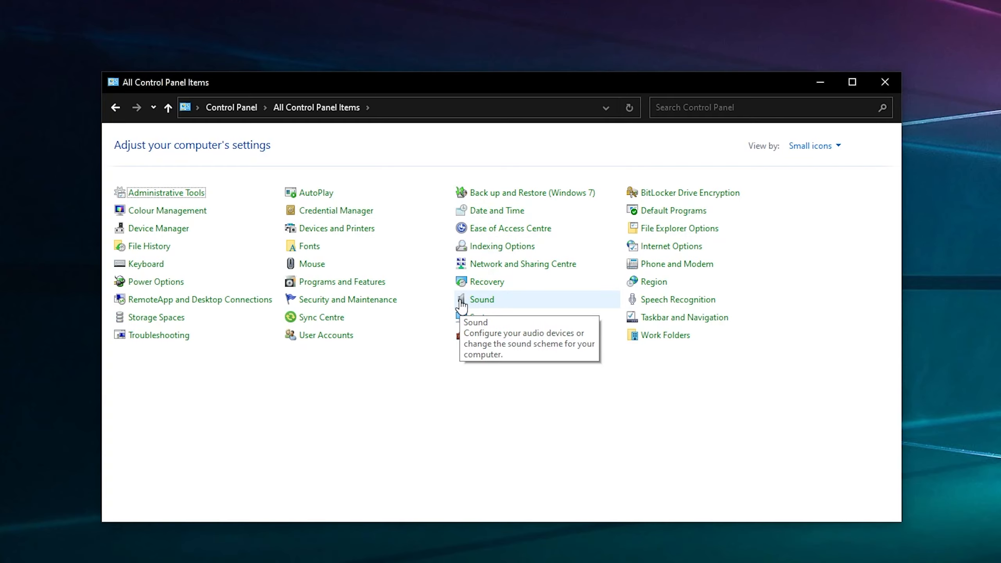
pyautogui.click(852, 82)
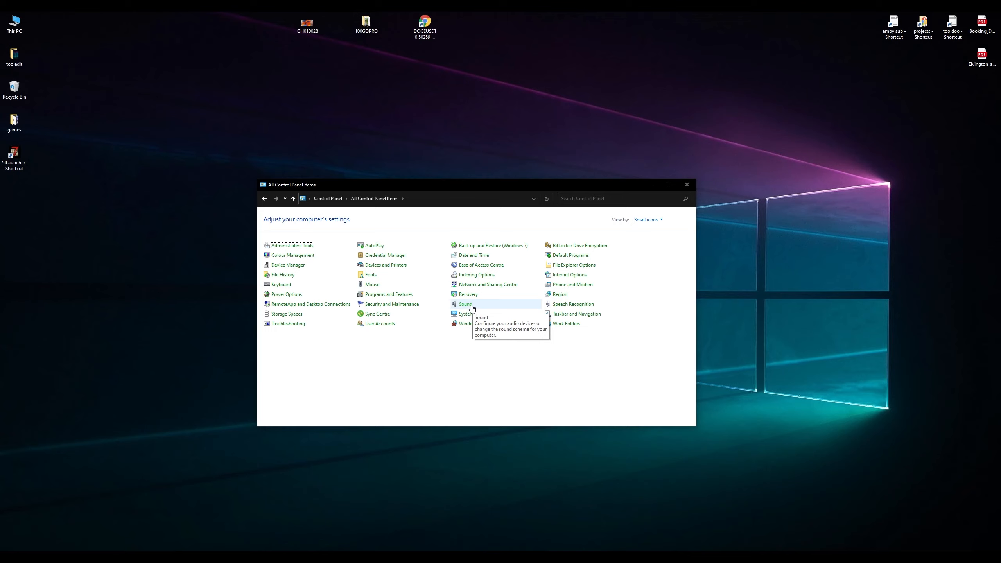
pyautogui.rightClick(467, 304)
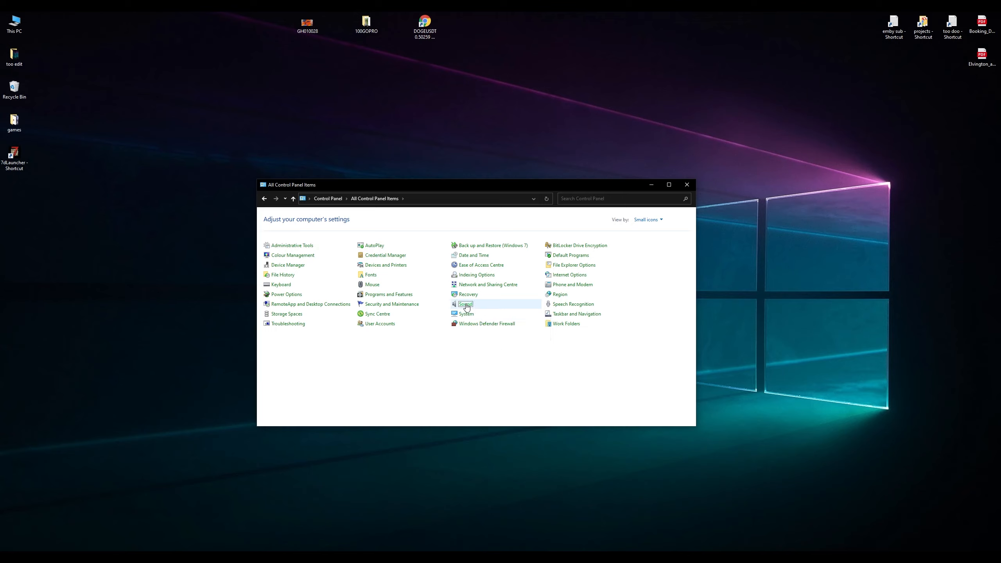
pyautogui.click(465, 304)
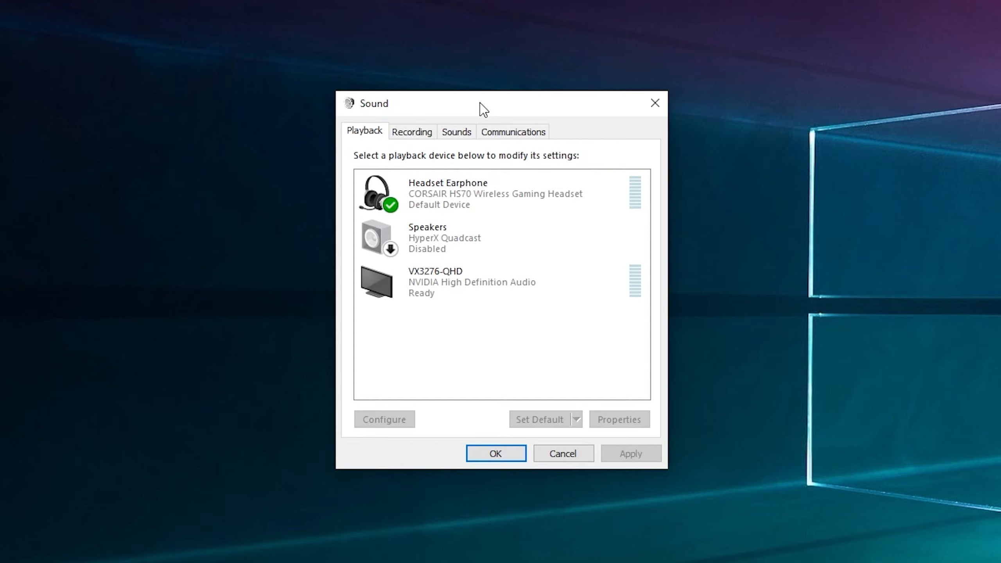
pyautogui.click(504, 238)
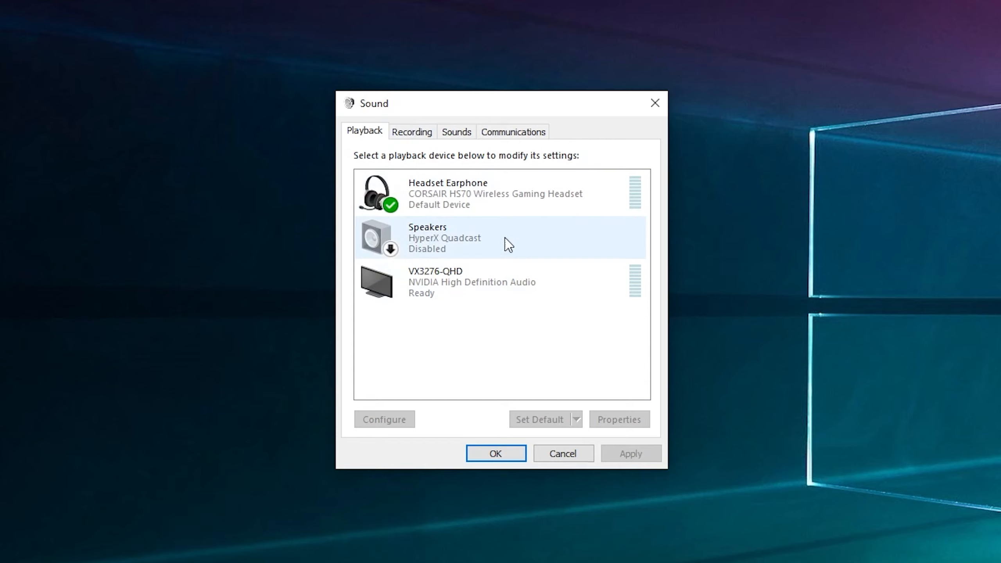
pyautogui.click(447, 193)
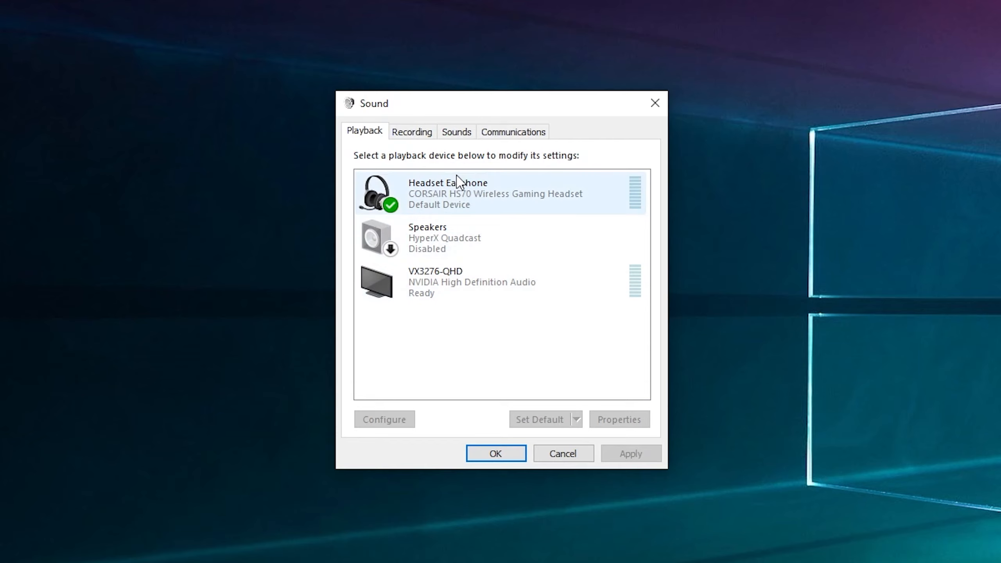
pyautogui.click(502, 282)
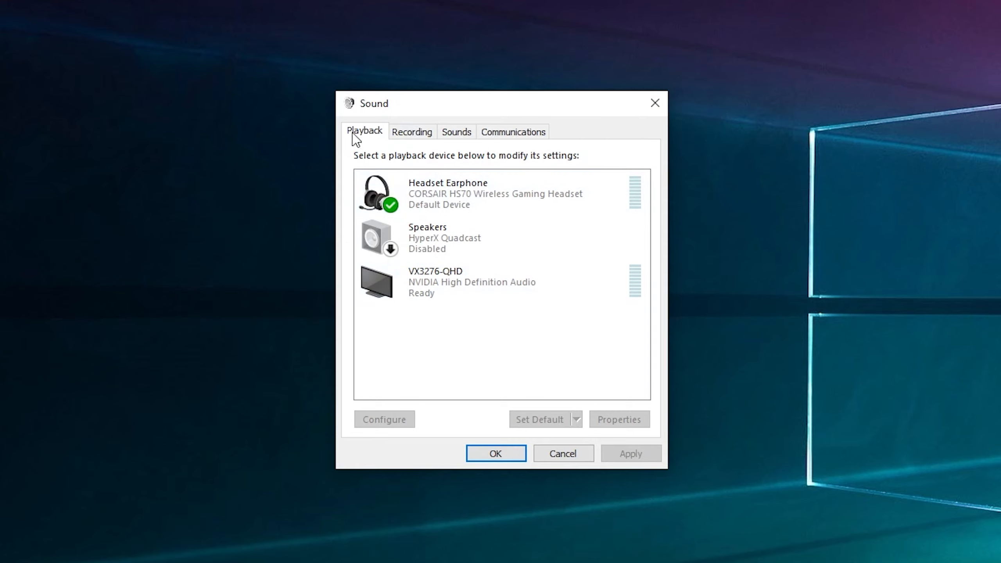
# On the Recording tab, select the Microphone (HyperX Quadcast) device.
pyautogui.click(412, 131)
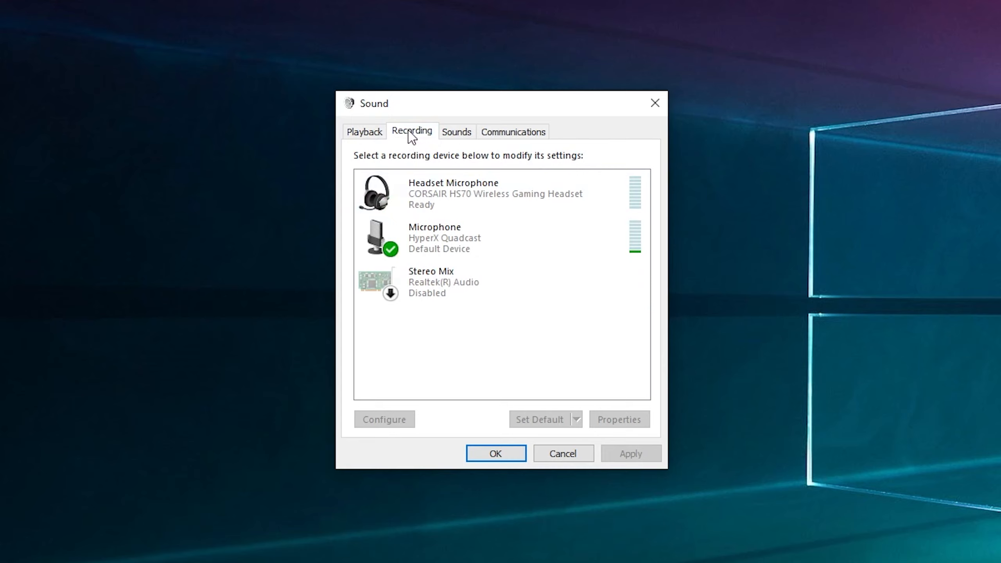
pyautogui.moveTo(420, 181)
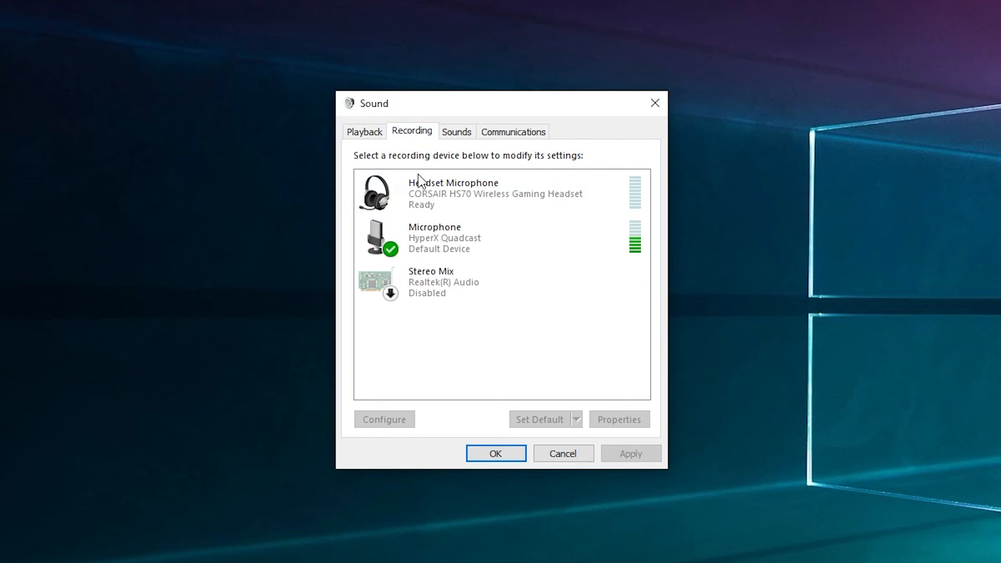
pyautogui.click(460, 237)
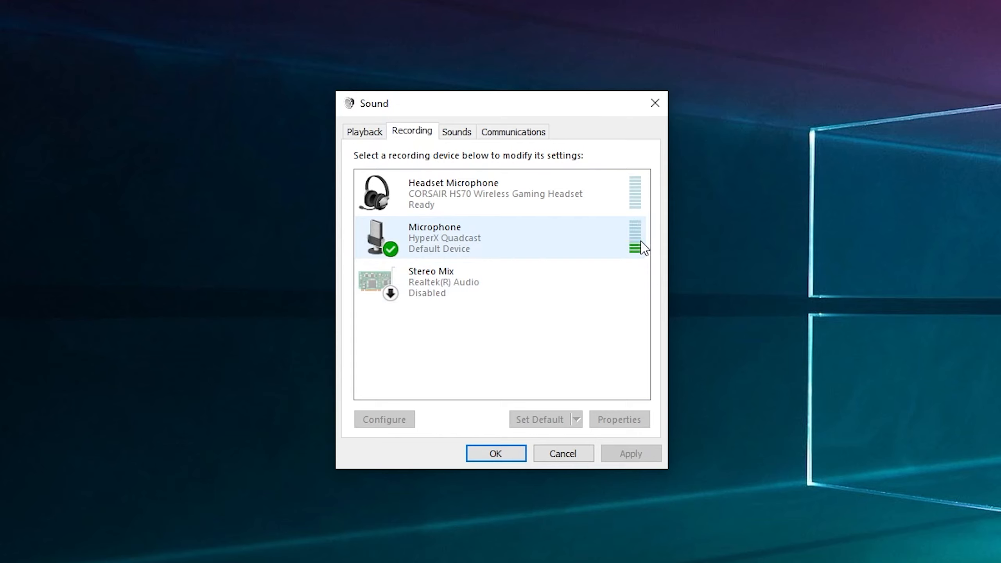
pyautogui.moveTo(558, 235)
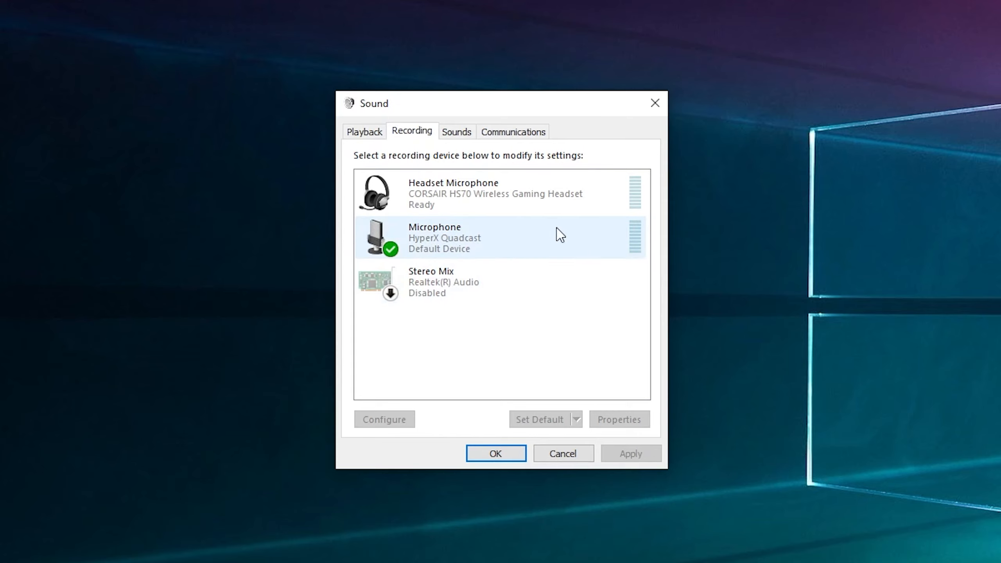
pyautogui.moveTo(604, 320)
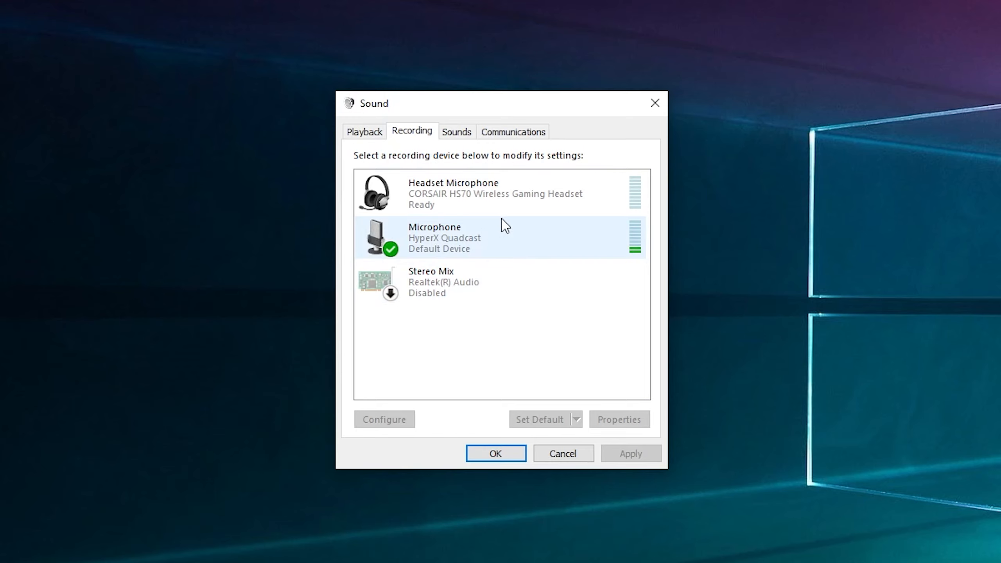
pyautogui.moveTo(470, 248)
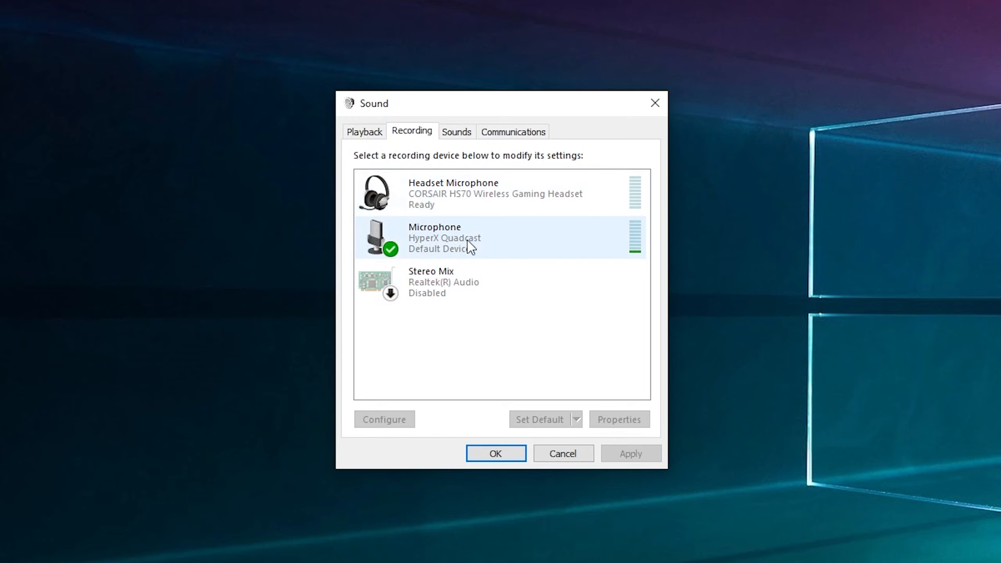
# Open Properties for the HyperX Quadcast microphone from its right-click menu.
pyautogui.rightClick(447, 238)
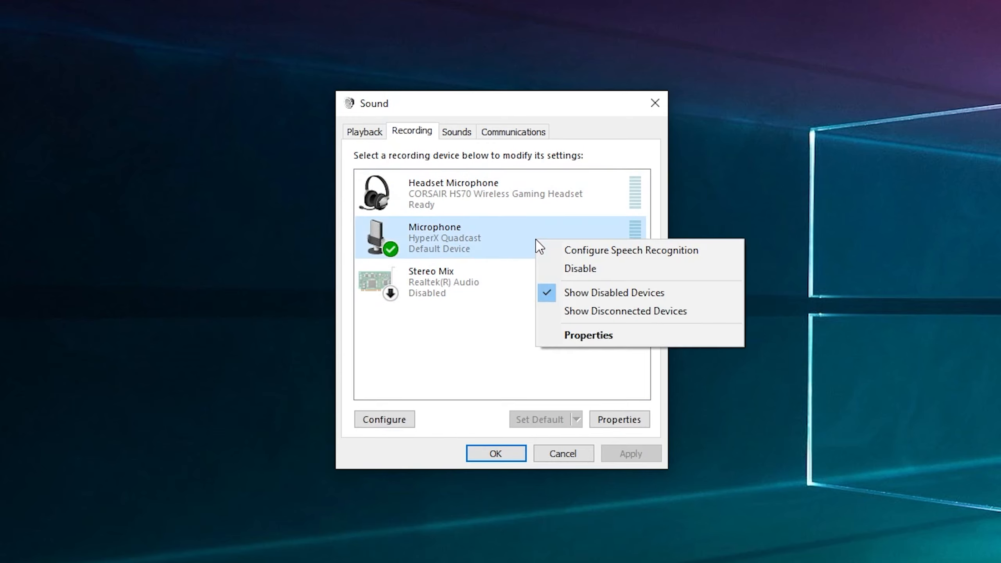
pyautogui.moveTo(589, 352)
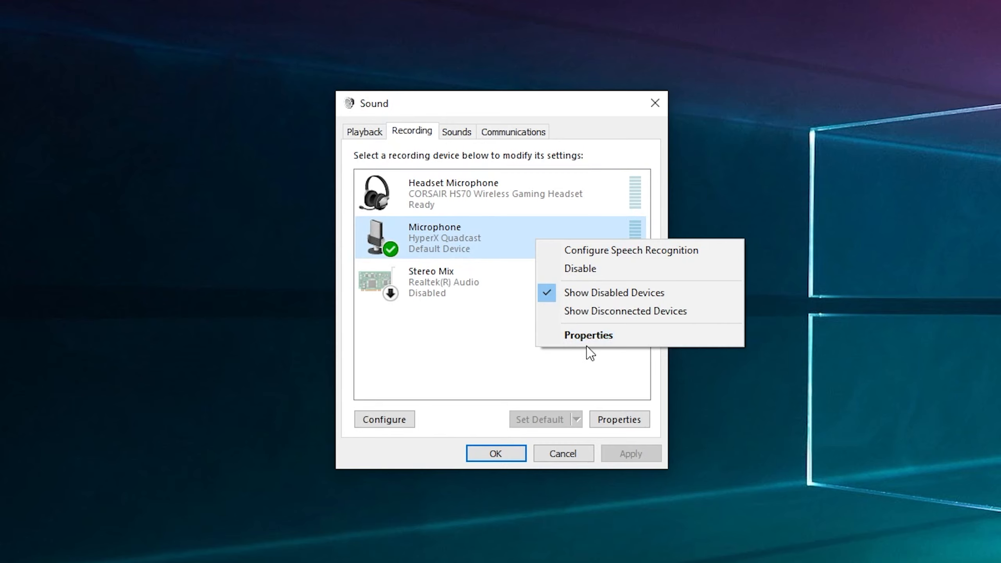
pyautogui.click(587, 335)
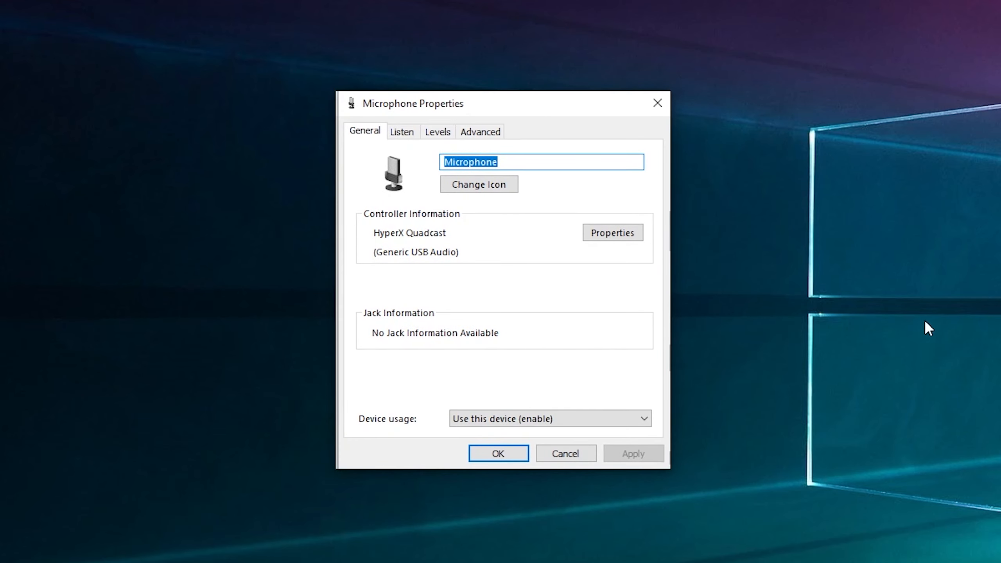
pyautogui.moveTo(404, 344)
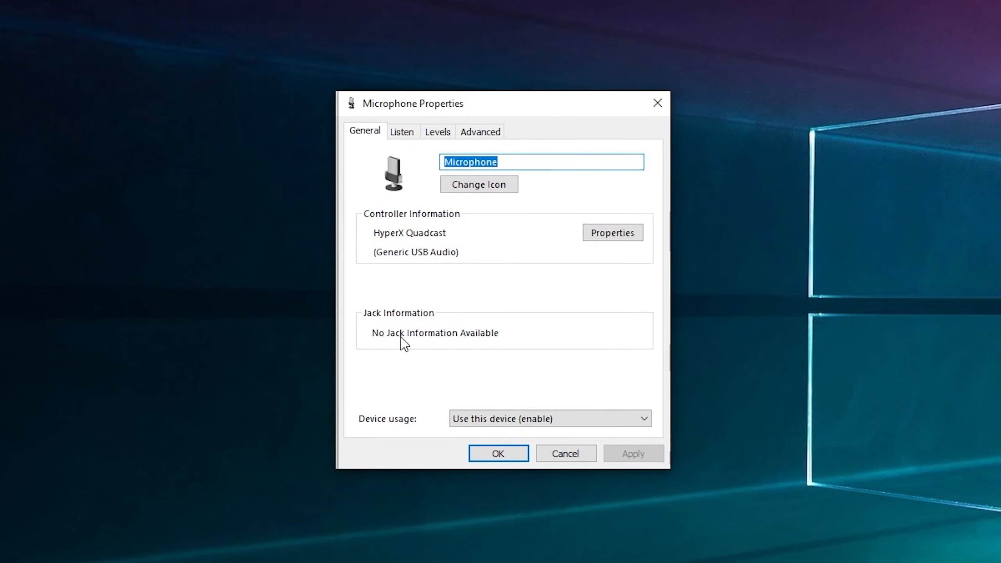
pyautogui.moveTo(403, 132)
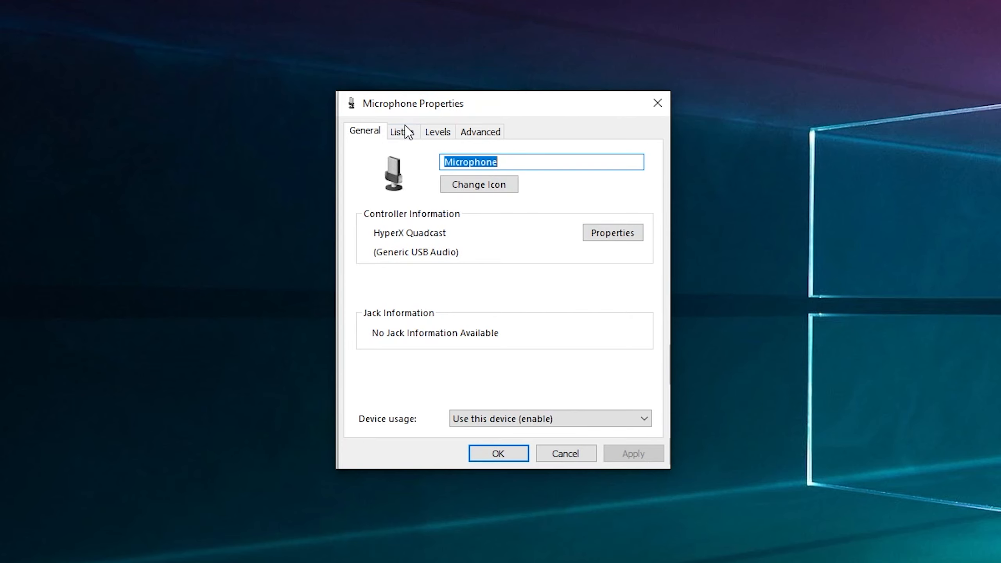
# Show the Listen tab in Microphone Properties.
pyautogui.click(402, 131)
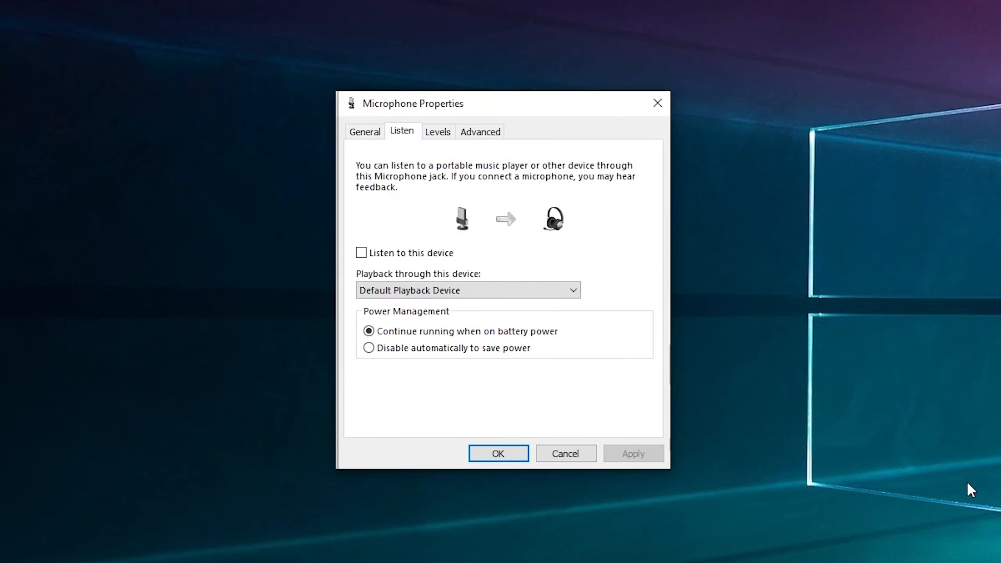
pyautogui.moveTo(649, 485)
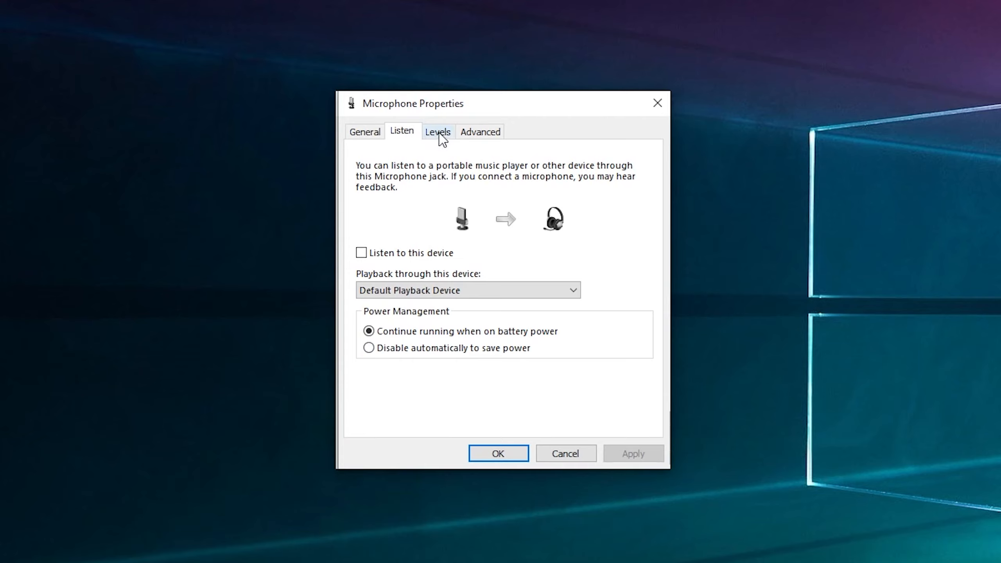
# On the Levels tab, bring the HyperX Quadcast microphone level to 84.
pyautogui.click(438, 132)
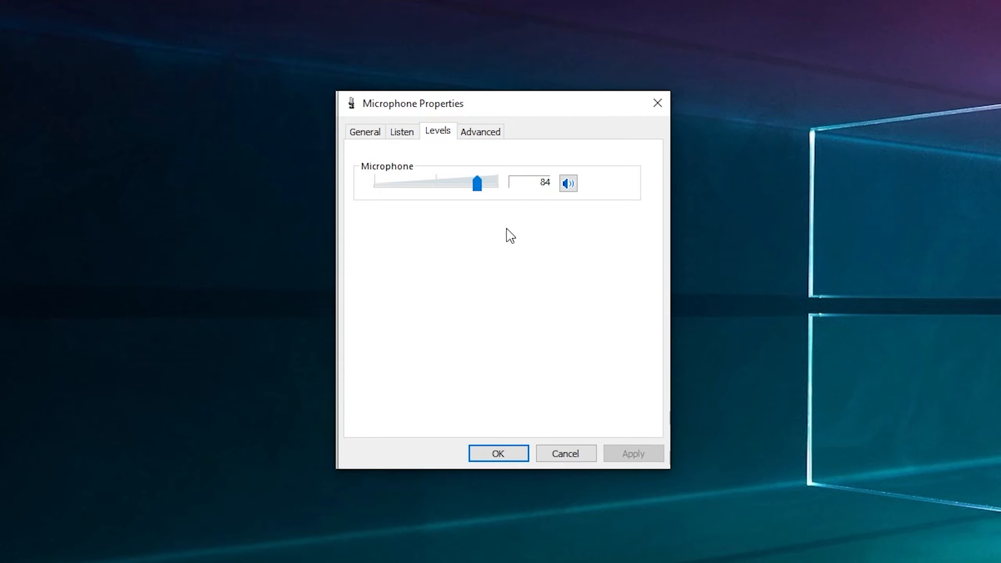
pyautogui.moveTo(446, 258)
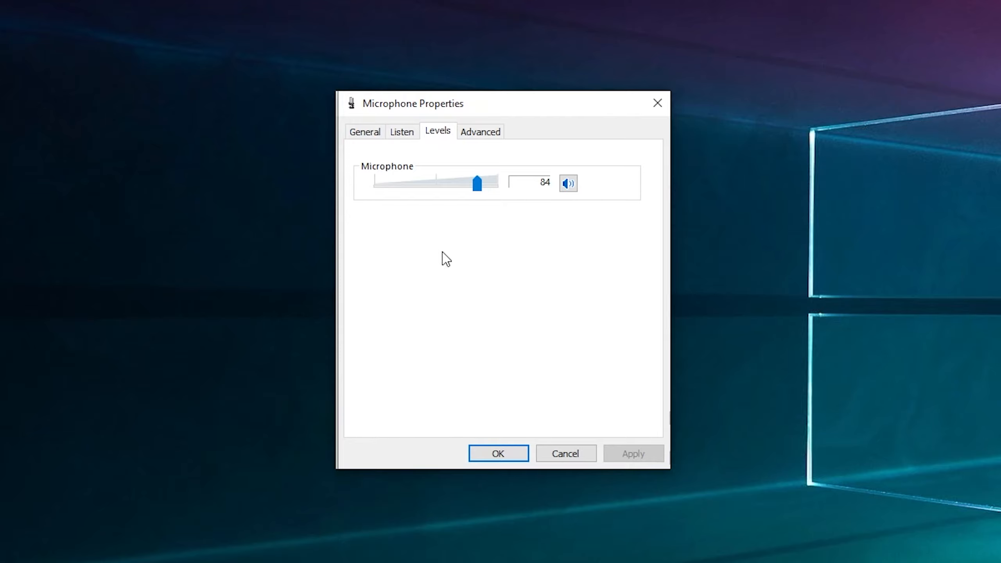
pyautogui.moveTo(605, 345)
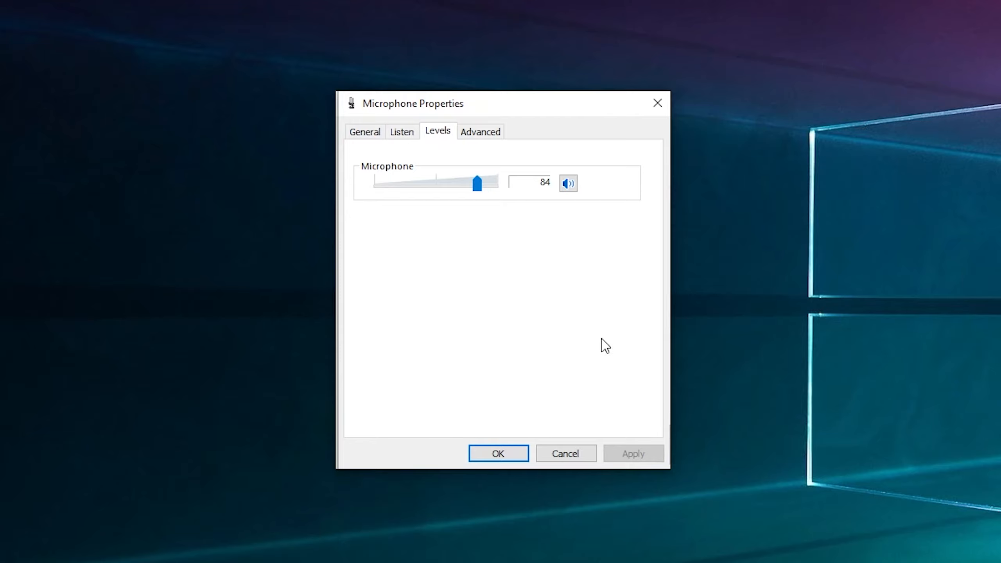
pyautogui.moveTo(573, 253)
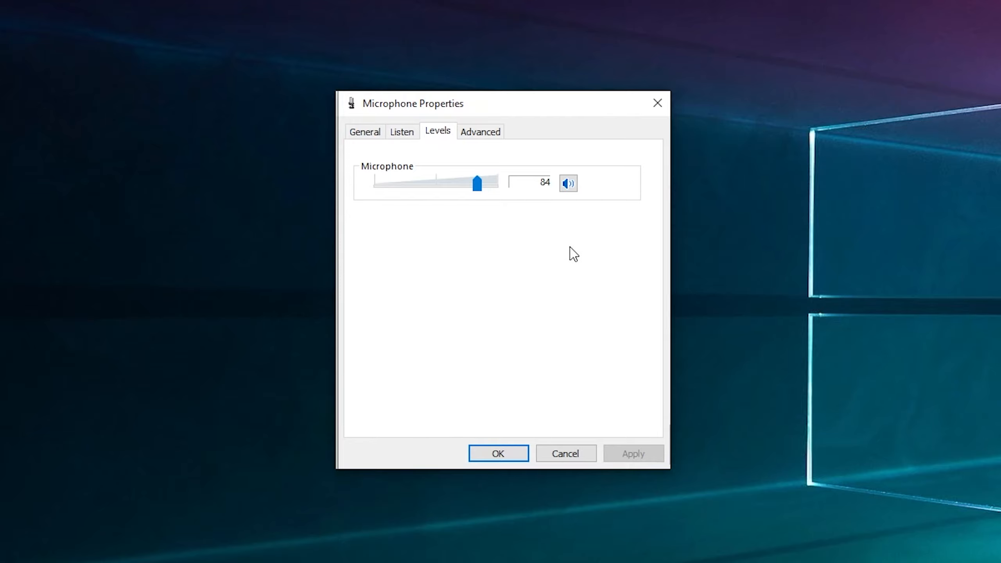
pyautogui.moveTo(496, 209)
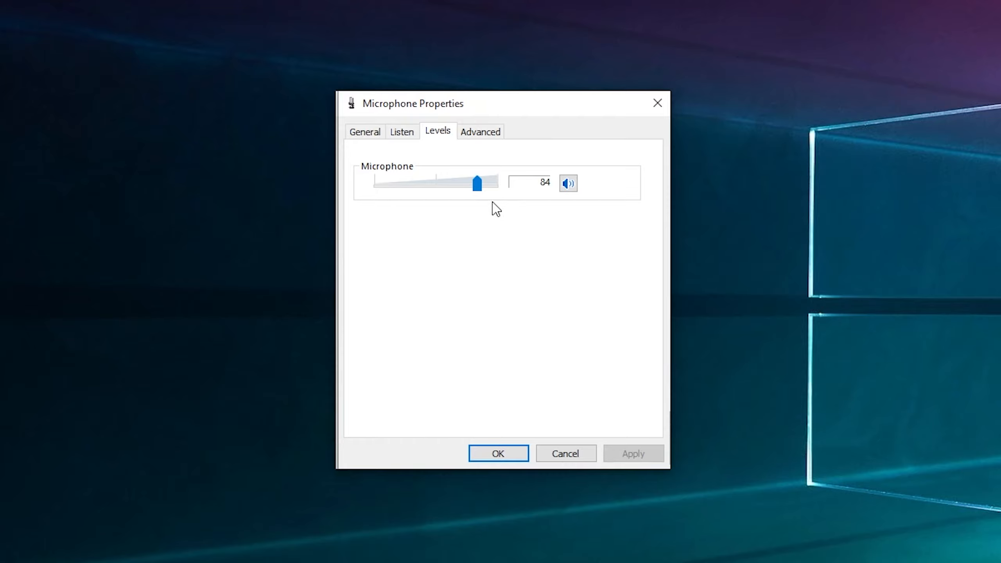
pyautogui.moveTo(500, 209)
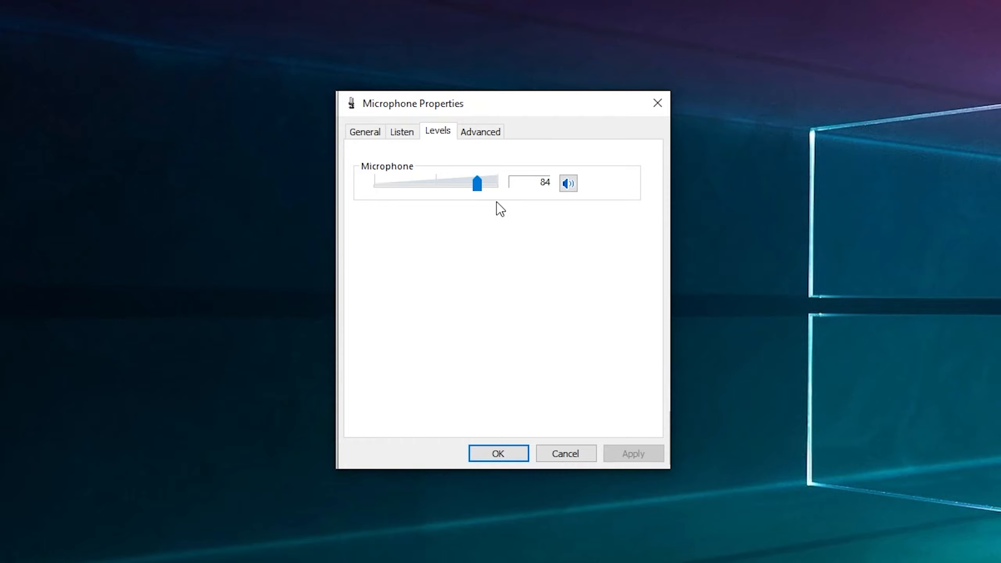
pyautogui.moveTo(550, 218)
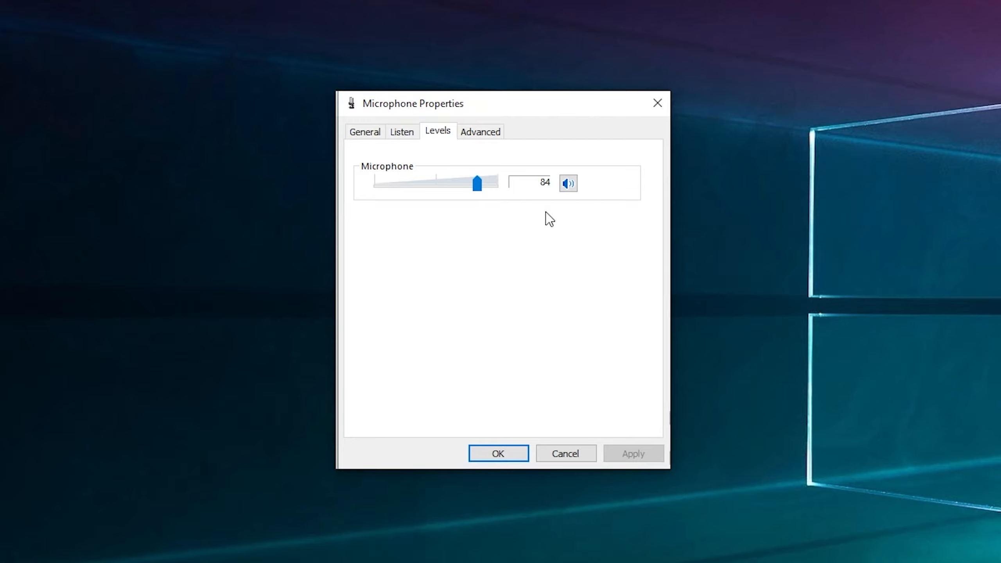
pyautogui.moveTo(430, 246)
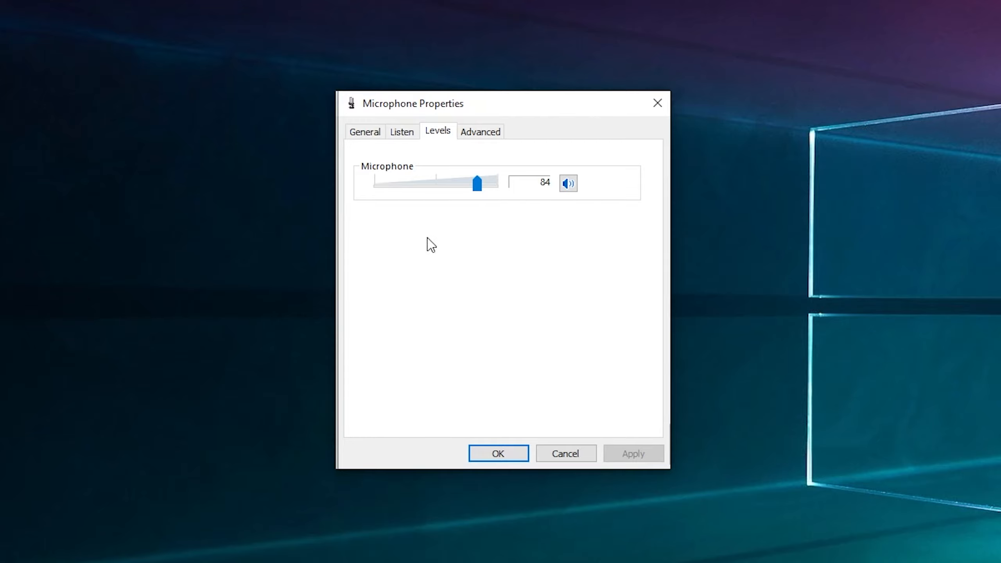
pyautogui.moveTo(492, 284)
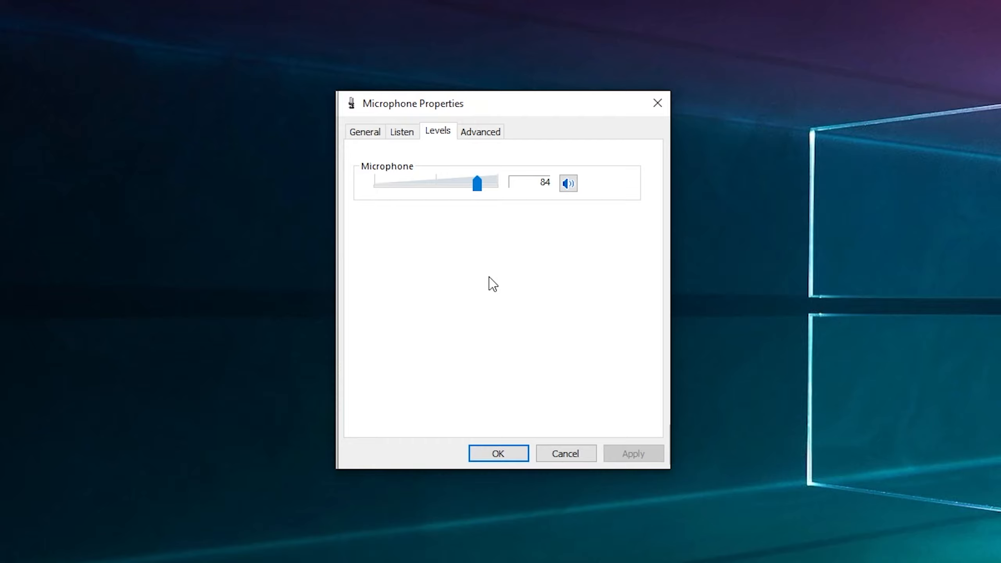
pyautogui.moveTo(564, 293)
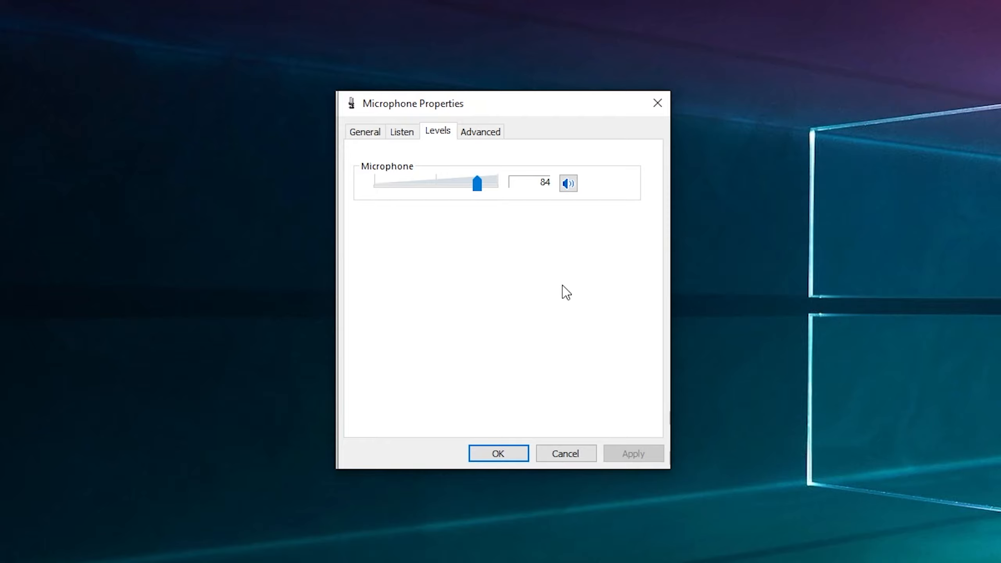
pyautogui.moveTo(529, 271)
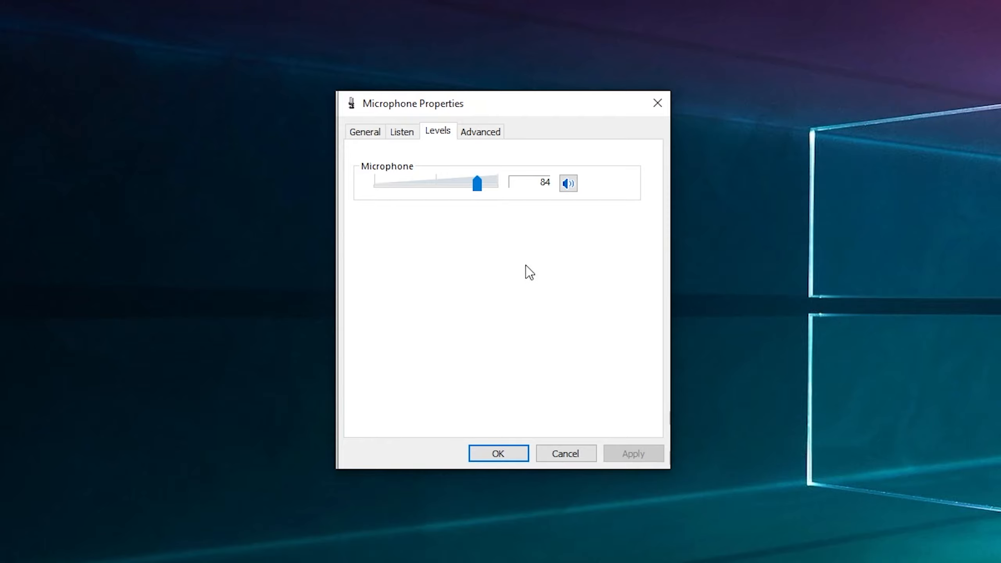
pyautogui.moveTo(642, 253)
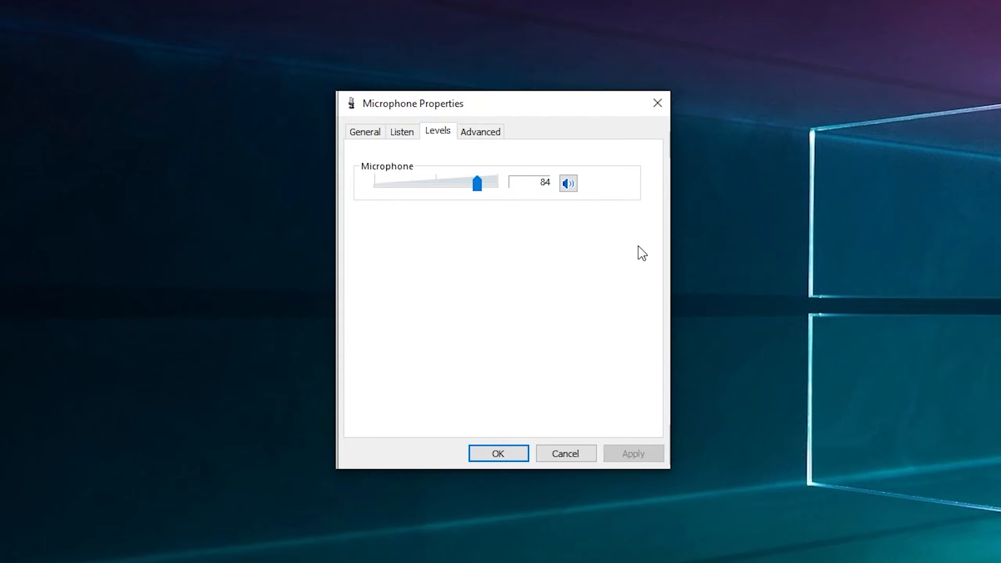
pyautogui.moveTo(565, 228)
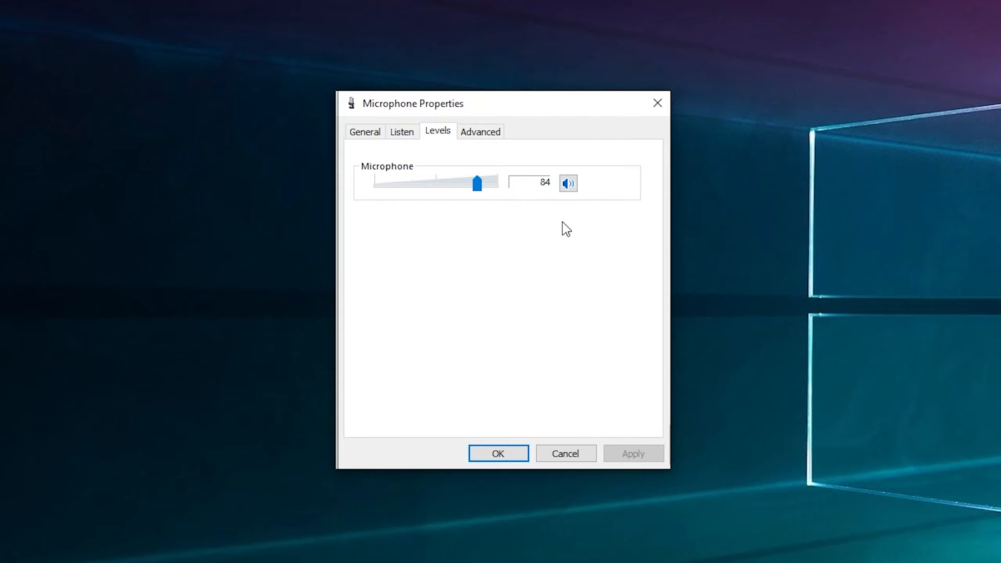
pyautogui.moveTo(518, 198)
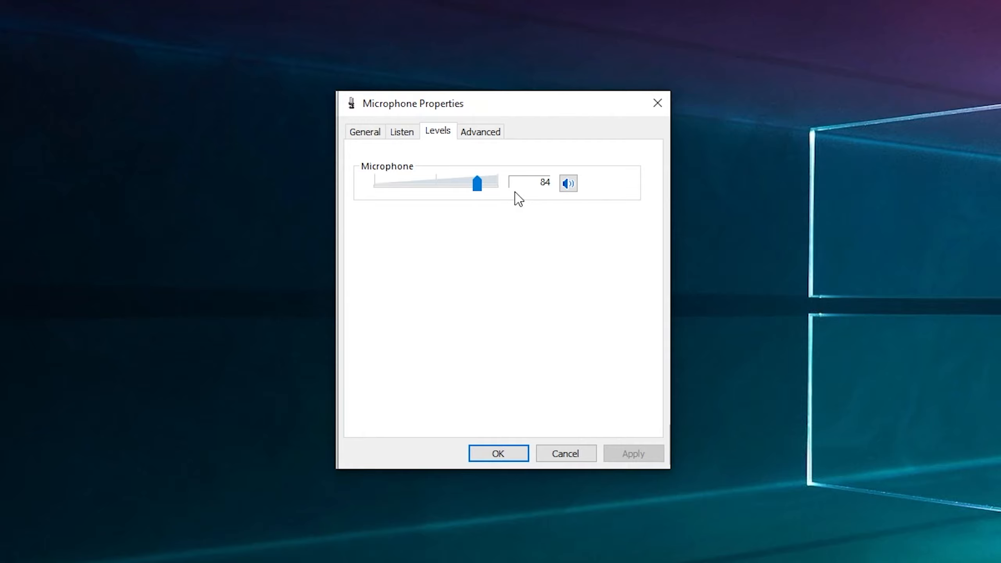
pyautogui.moveTo(426, 247)
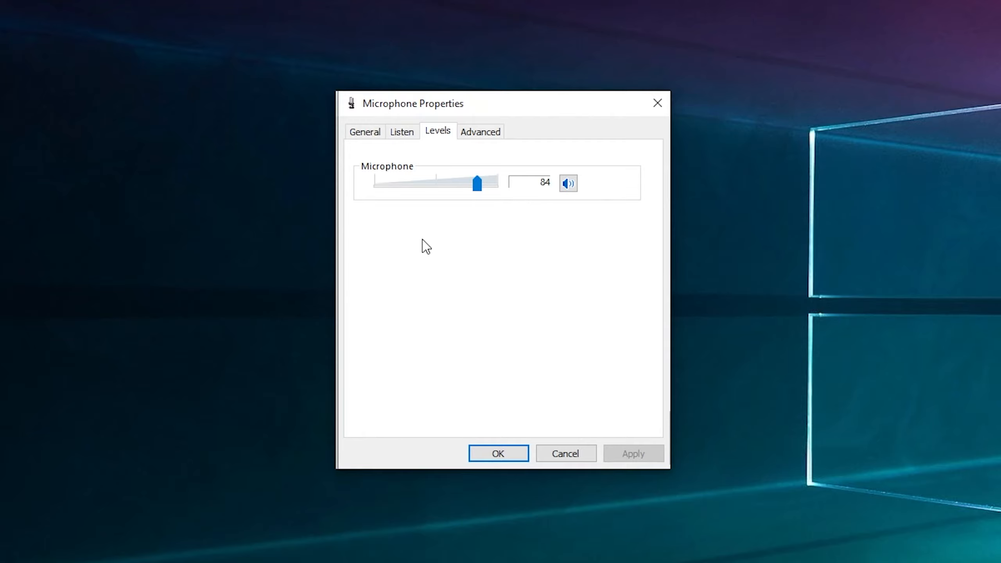
pyautogui.moveTo(475, 268)
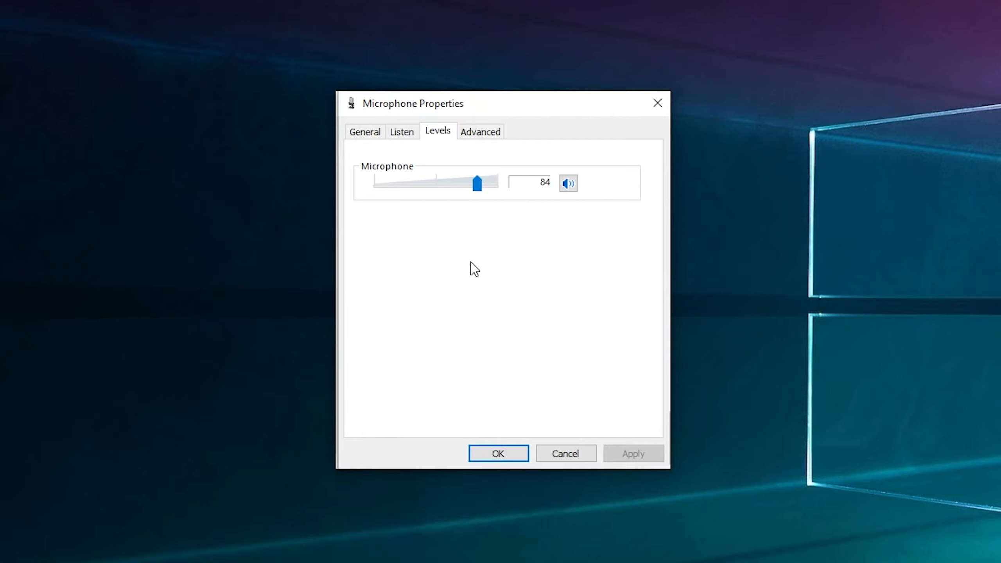
pyautogui.moveTo(434, 270)
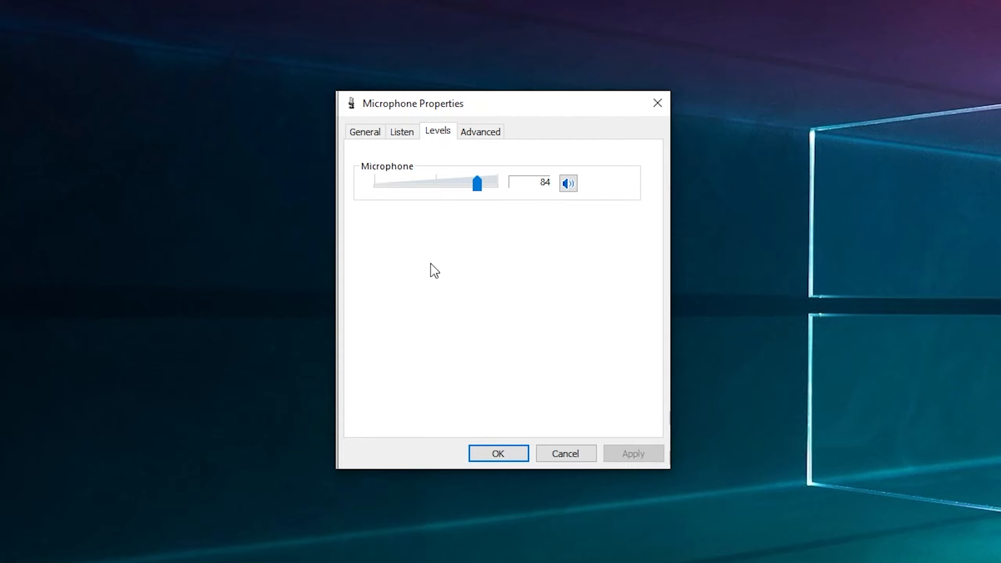
pyautogui.moveTo(428, 261)
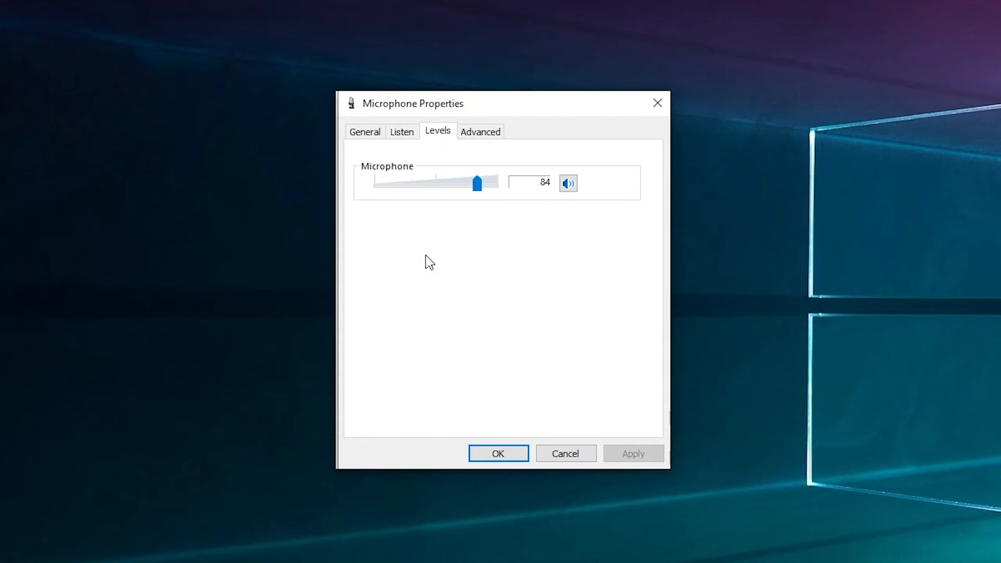
pyautogui.moveTo(526, 252)
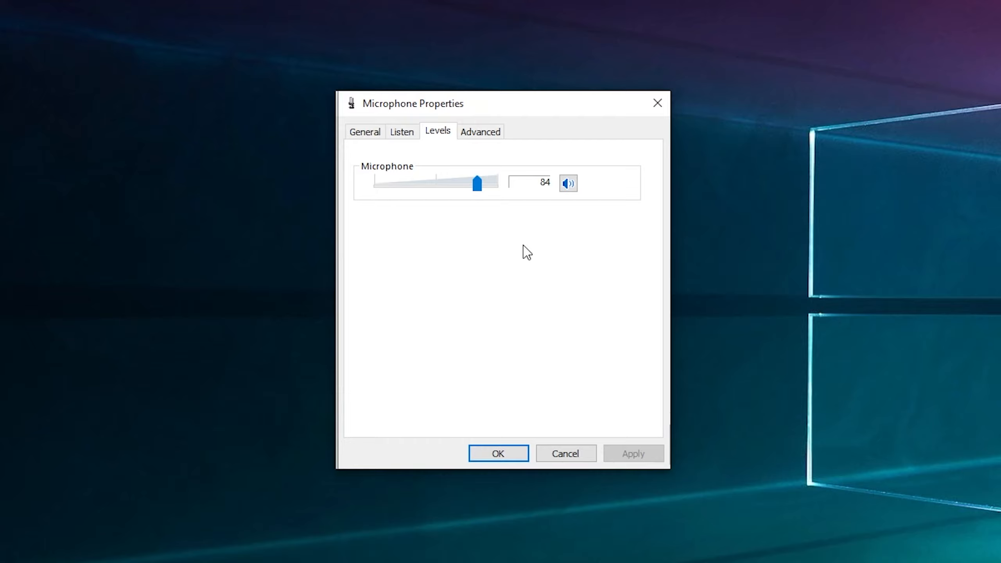
pyautogui.moveTo(630, 227)
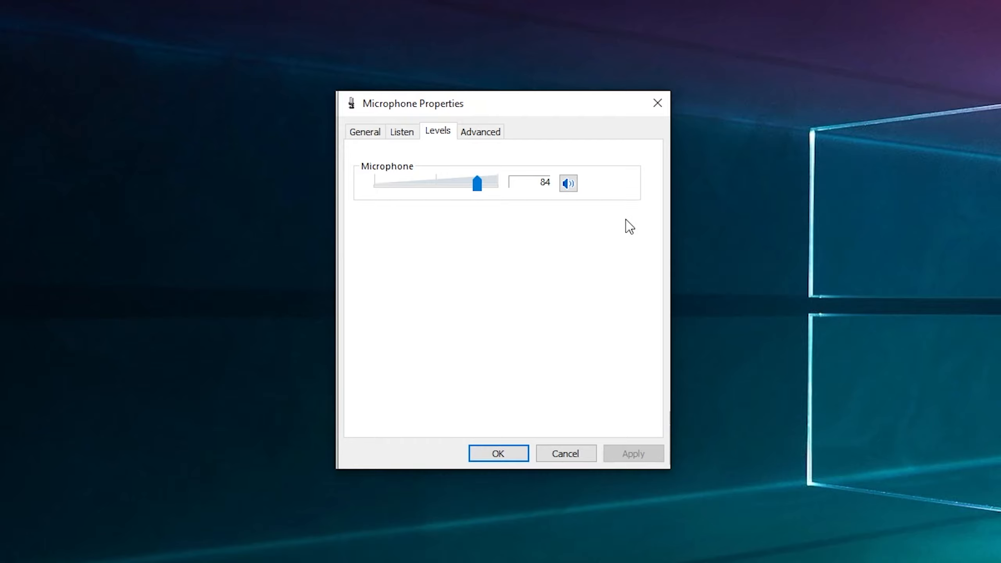
pyautogui.moveTo(442, 243)
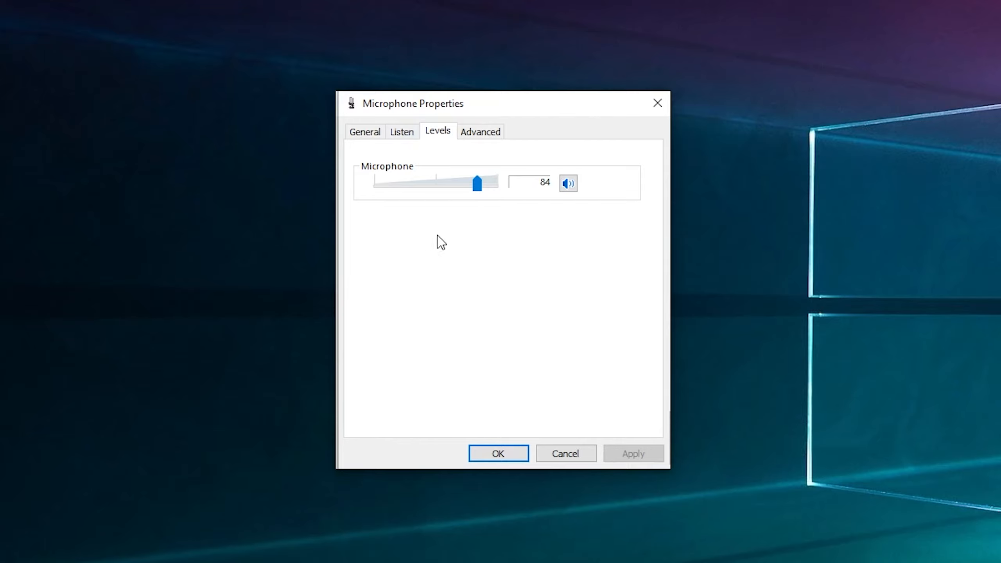
pyautogui.moveTo(505, 198)
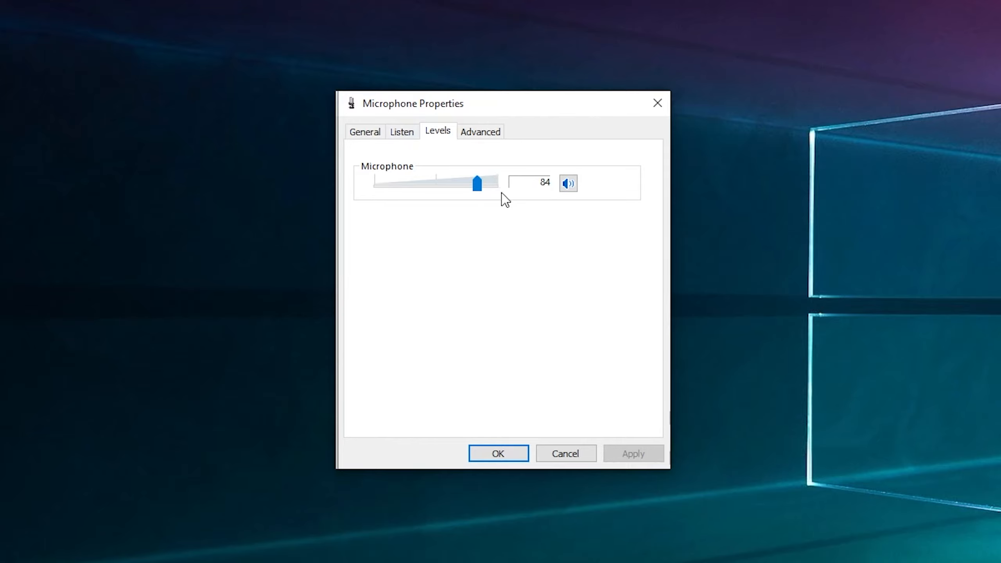
pyautogui.moveTo(470, 249)
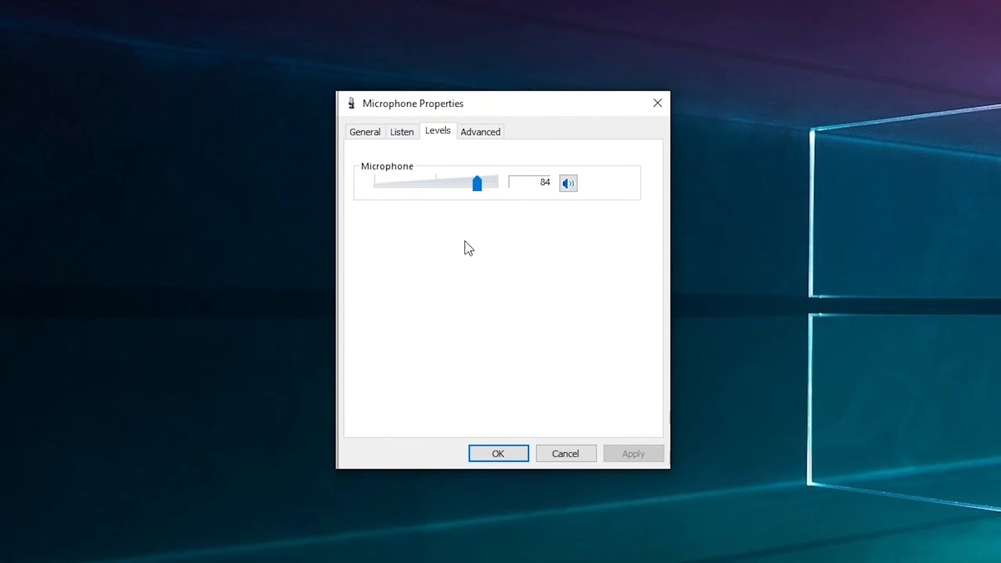
pyautogui.moveTo(381, 253)
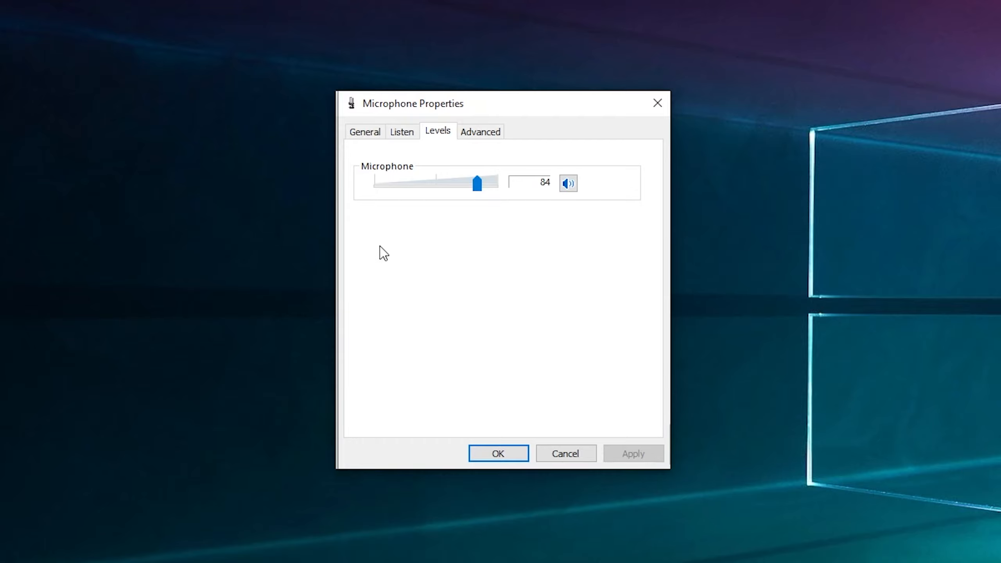
pyautogui.moveTo(417, 228)
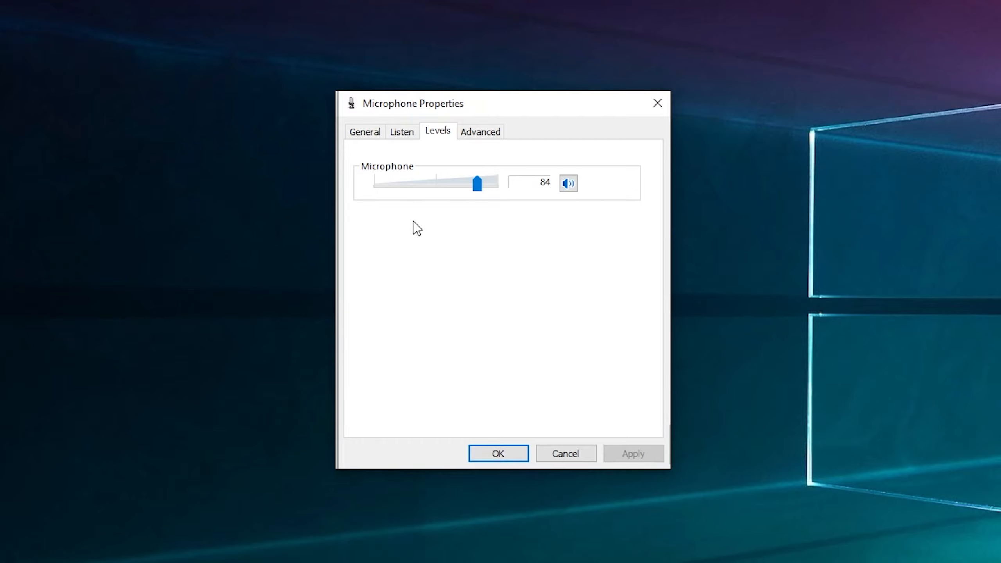
pyautogui.moveTo(445, 233)
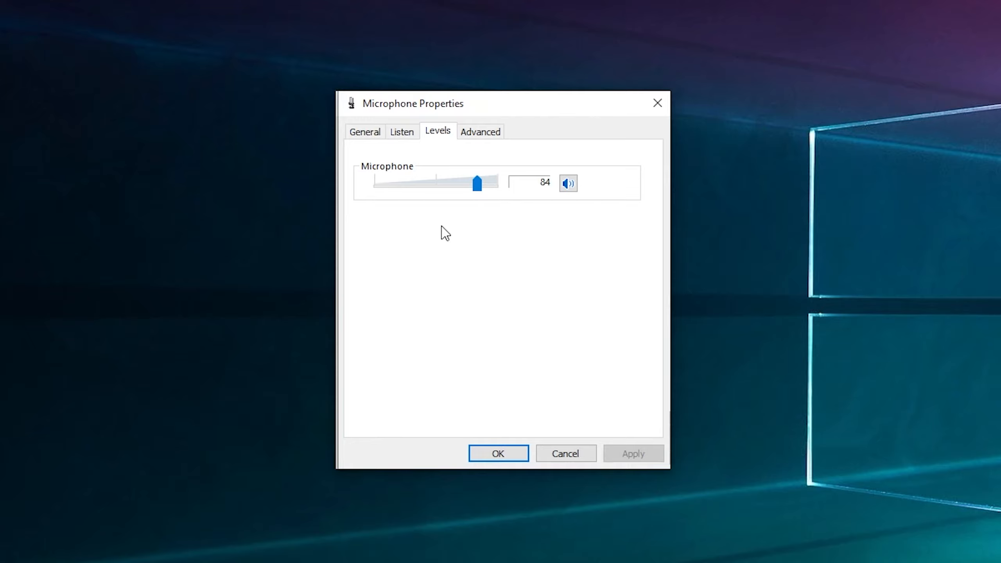
pyautogui.moveTo(498, 239)
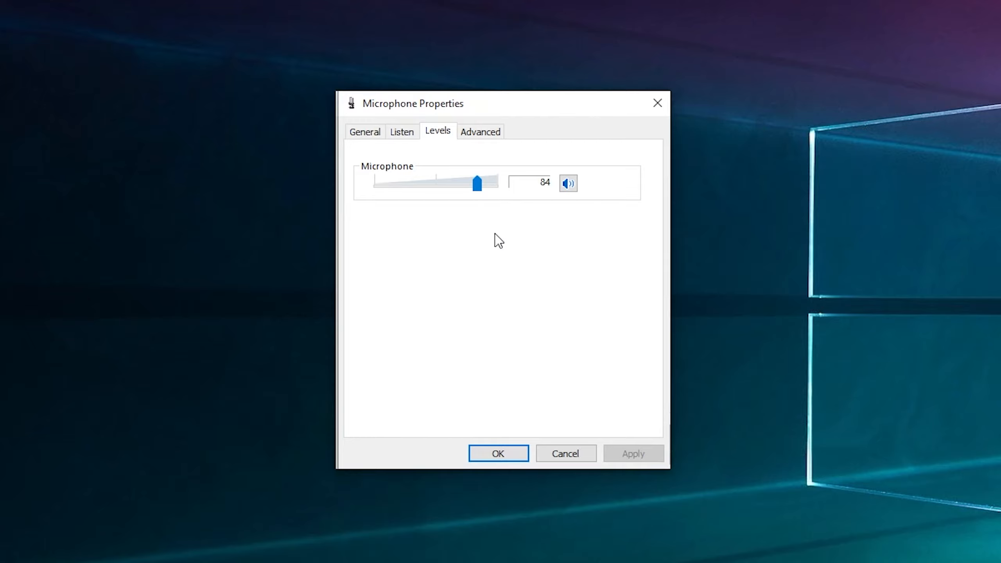
pyautogui.moveTo(482, 248)
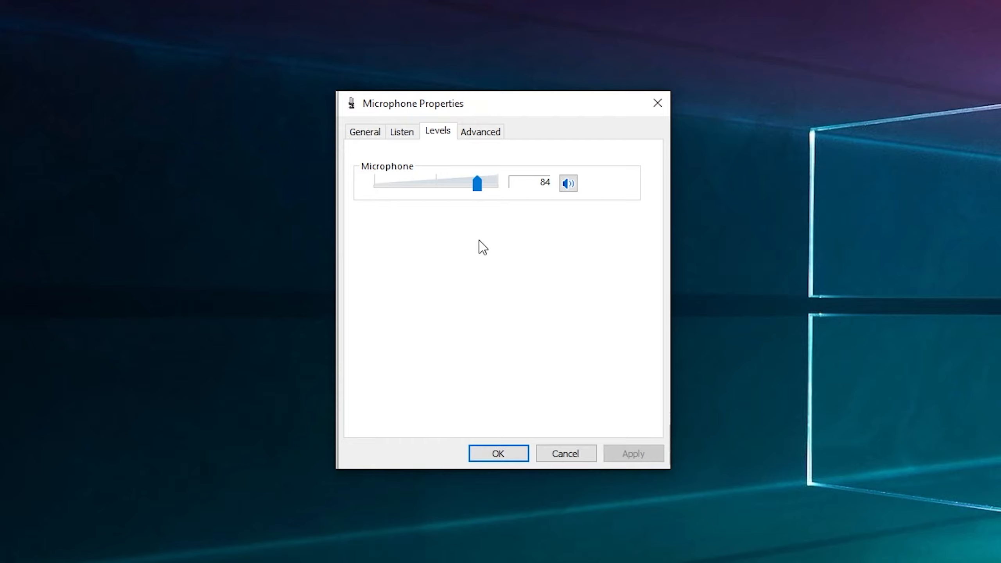
pyautogui.moveTo(401, 295)
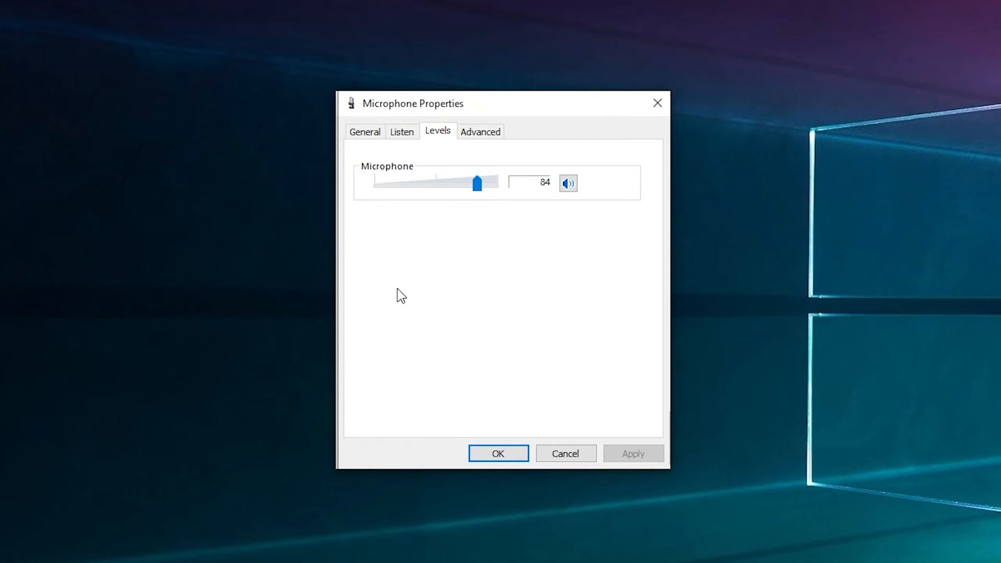
pyautogui.moveTo(535, 311)
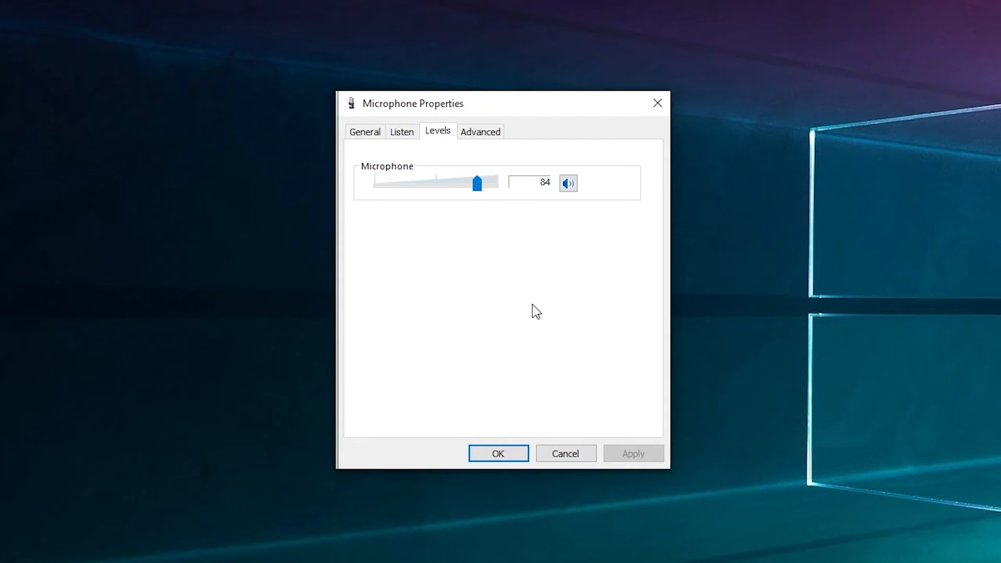
pyautogui.moveTo(544, 308)
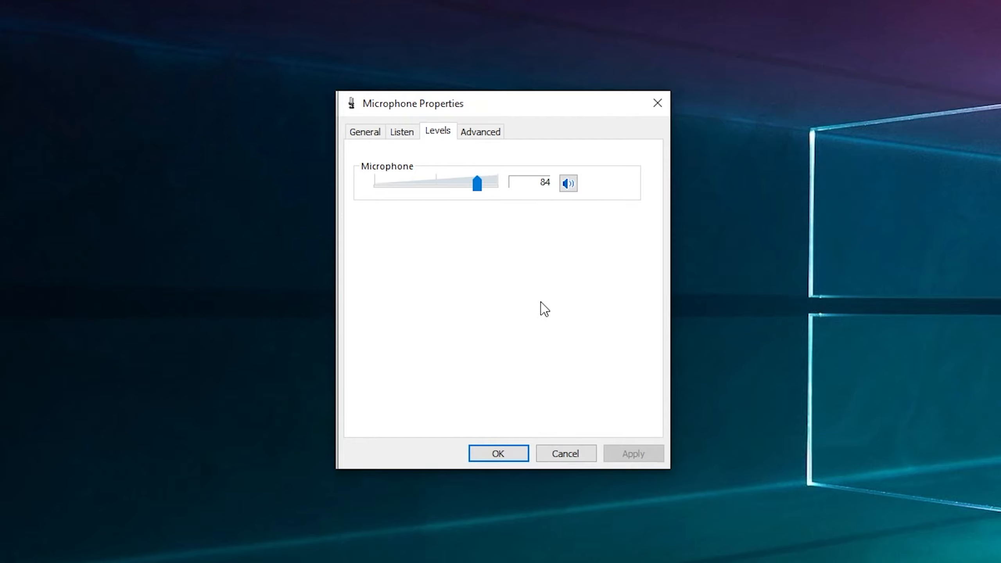
pyautogui.moveTo(604, 311)
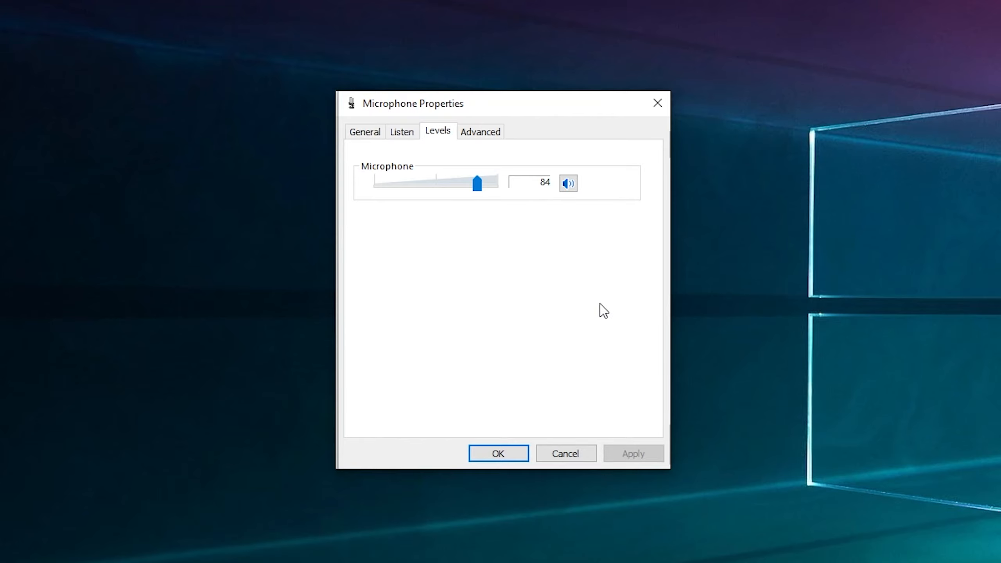
# On the Advanced tab, set Default Format to 2 channel, 16 bit, 48000 Hz (DVD Quality).
pyautogui.click(481, 131)
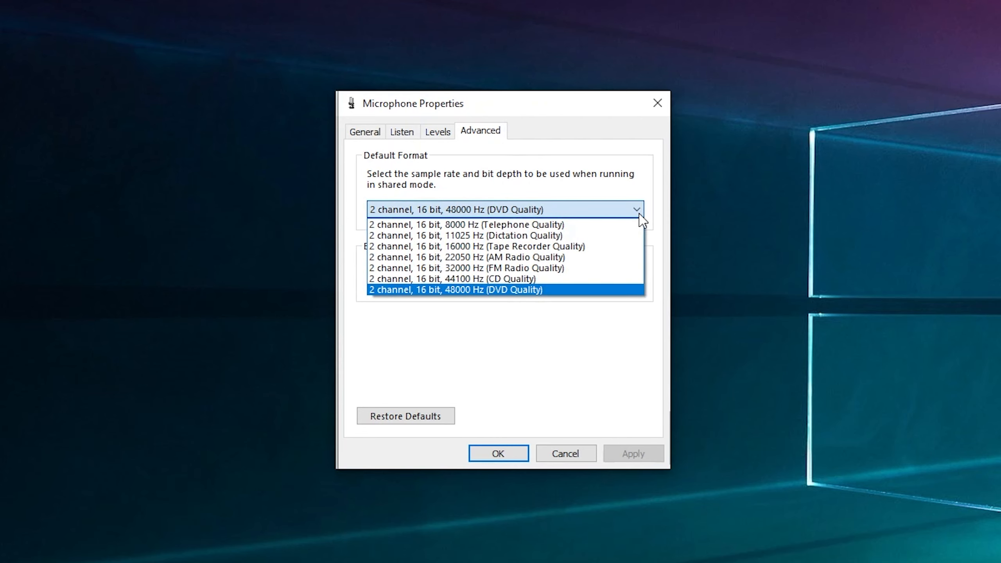
pyautogui.moveTo(571, 279)
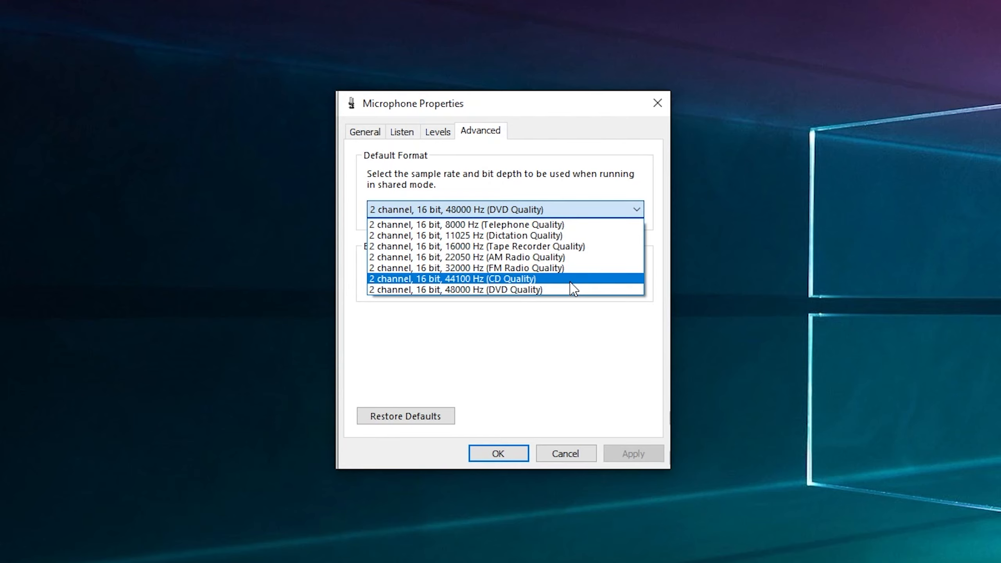
pyautogui.moveTo(543, 290)
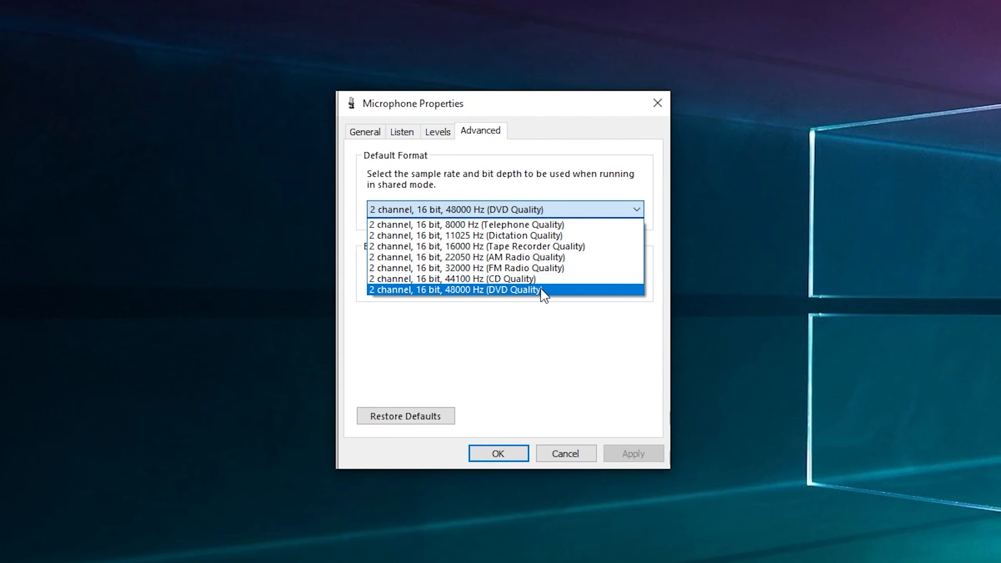
pyautogui.click(458, 289)
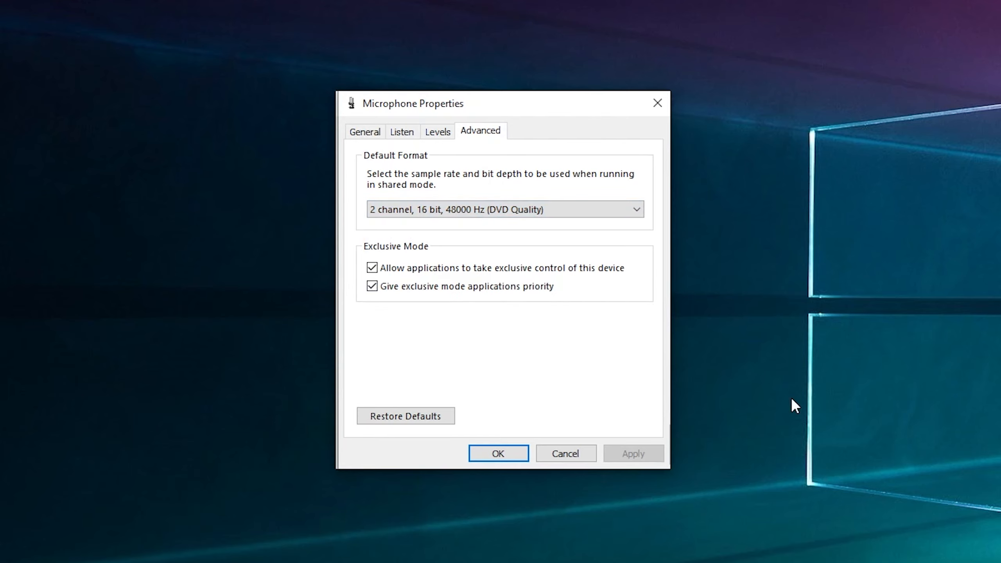
pyautogui.moveTo(759, 400)
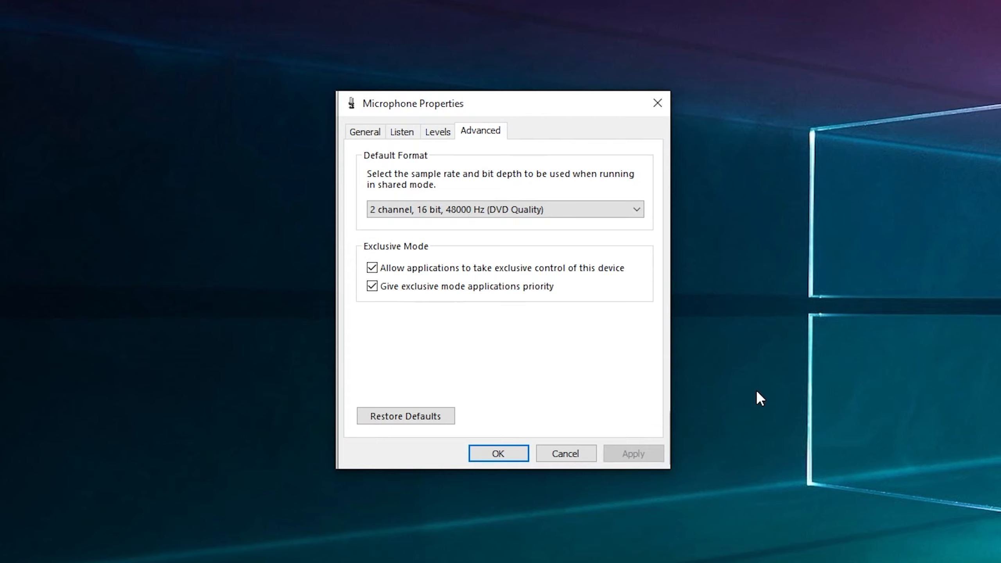
pyautogui.moveTo(933, 328)
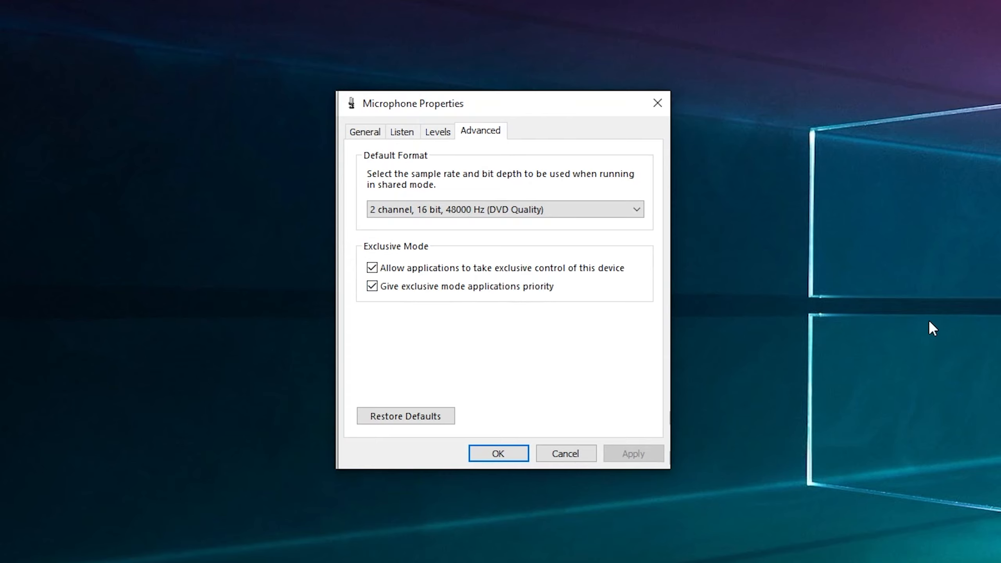
pyautogui.click(635, 210)
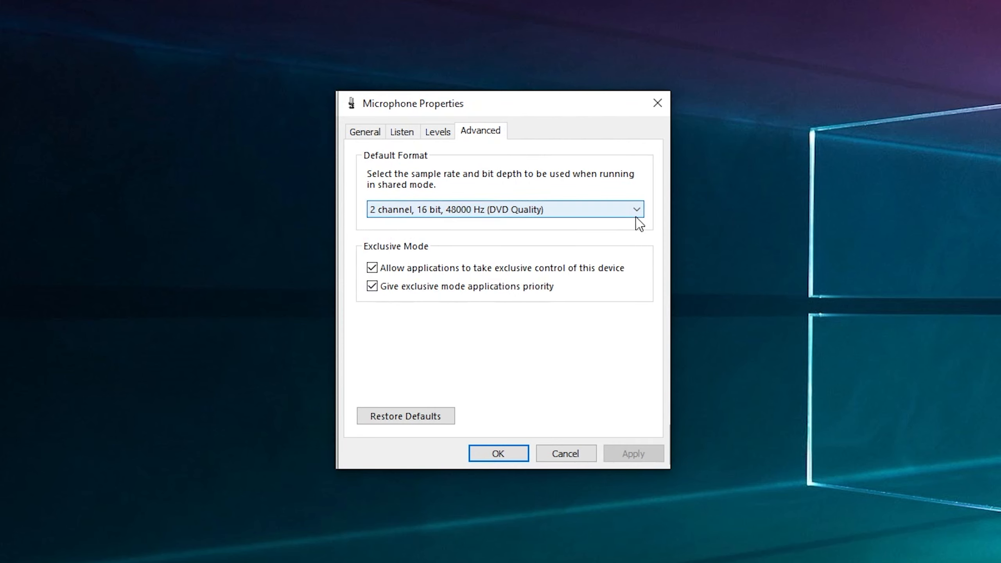
pyautogui.click(636, 209)
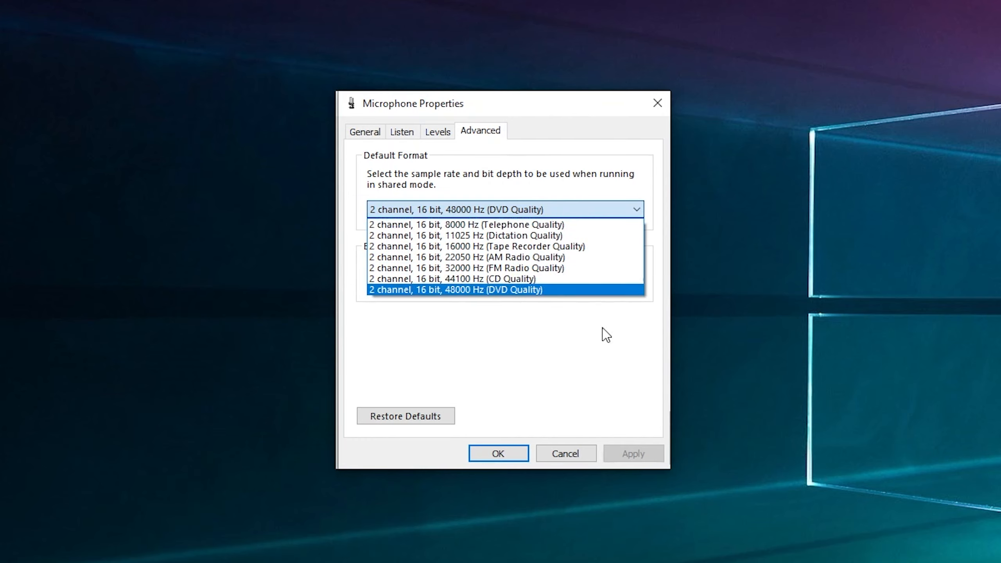
pyautogui.click(456, 290)
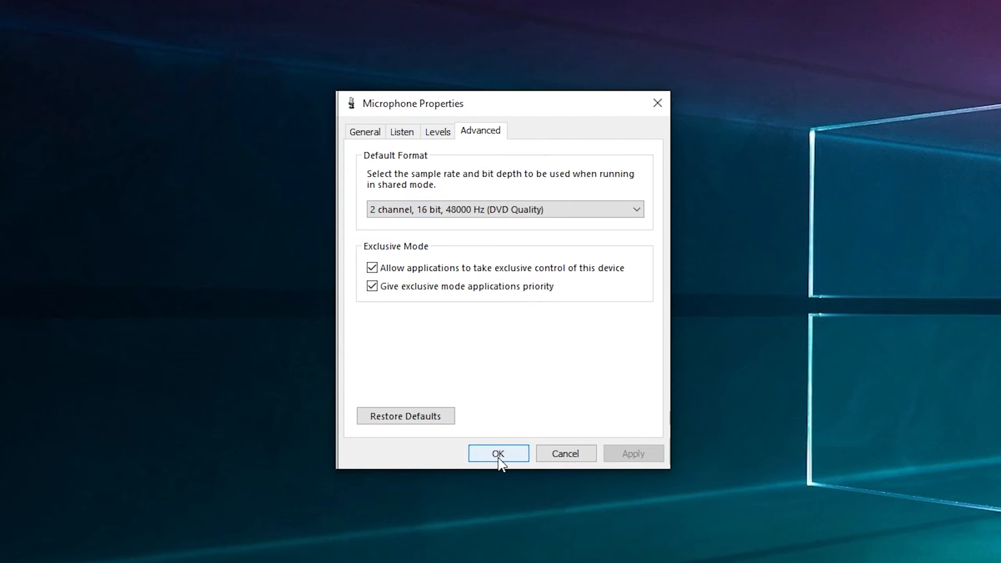
pyautogui.moveTo(584, 373)
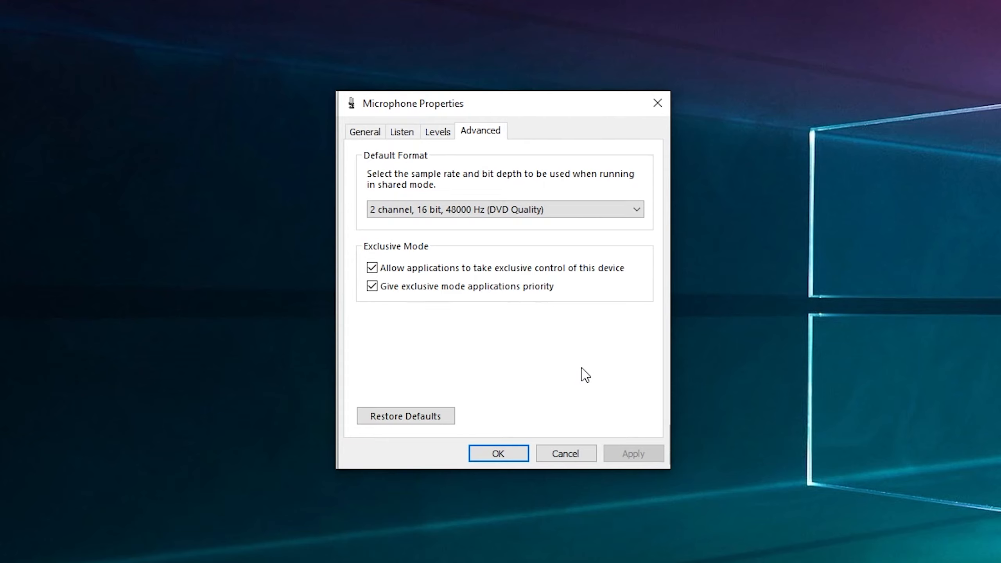
pyautogui.moveTo(770, 389)
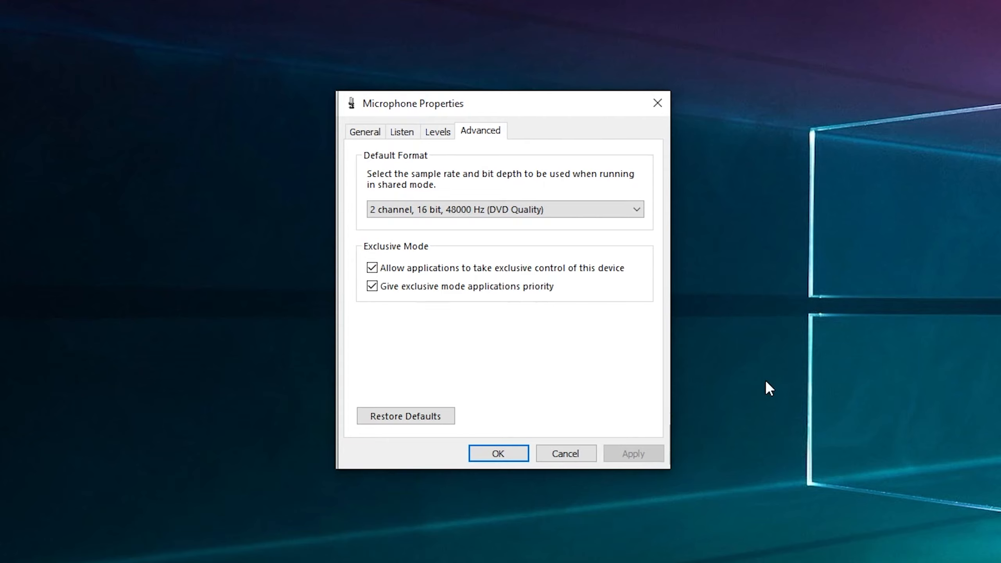